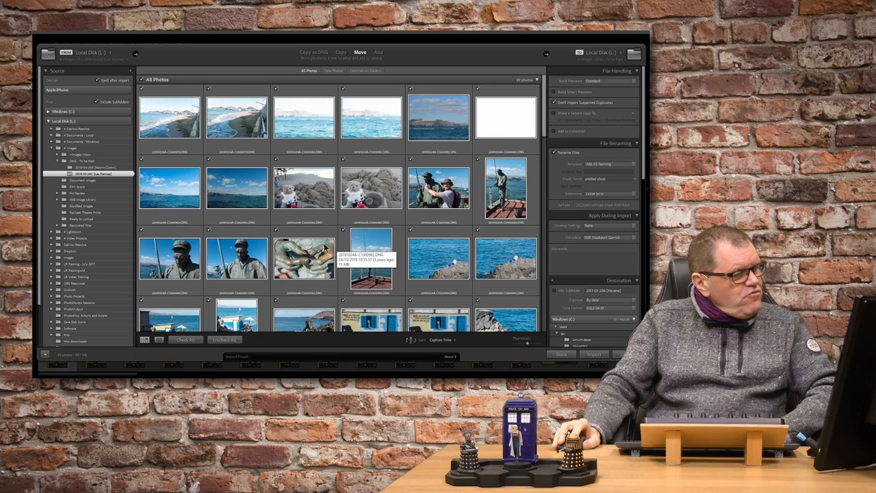
pyautogui.moveTo(314, 309)
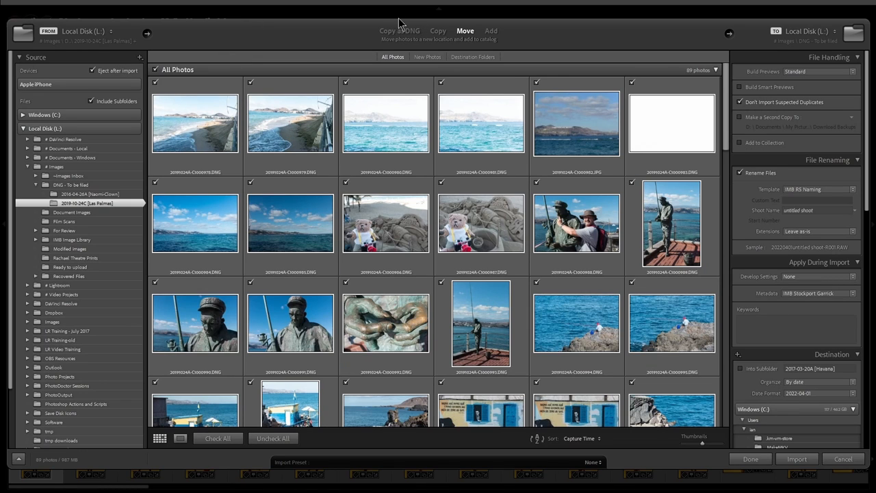
pyautogui.moveTo(375, 35)
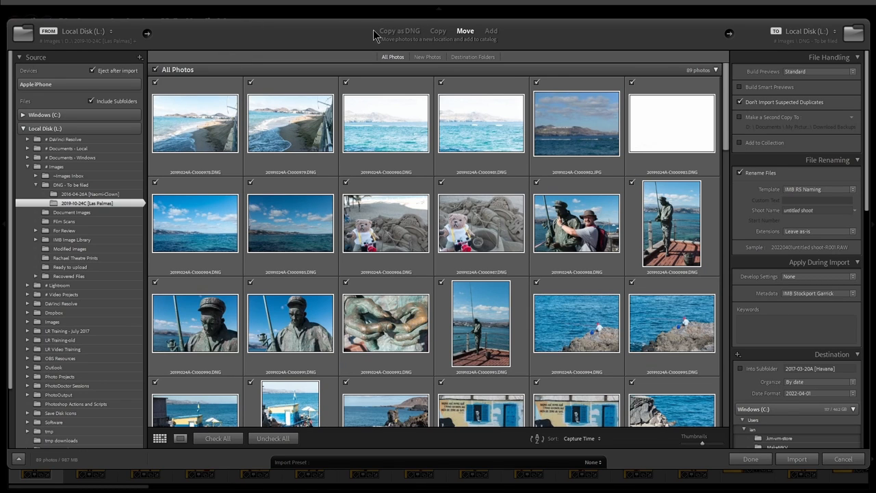
# Switch the import mode from Move to Add so the 89 Las Palmas photos stay in place
pyautogui.click(490, 31)
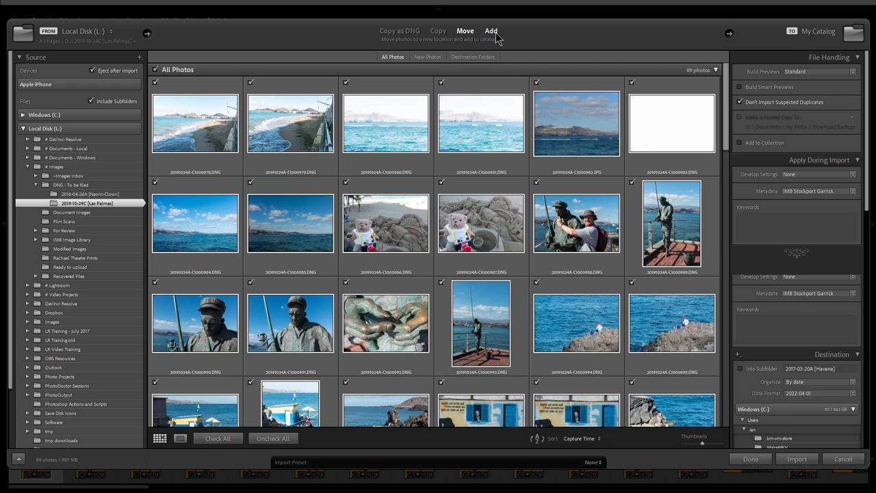
pyautogui.click(491, 31)
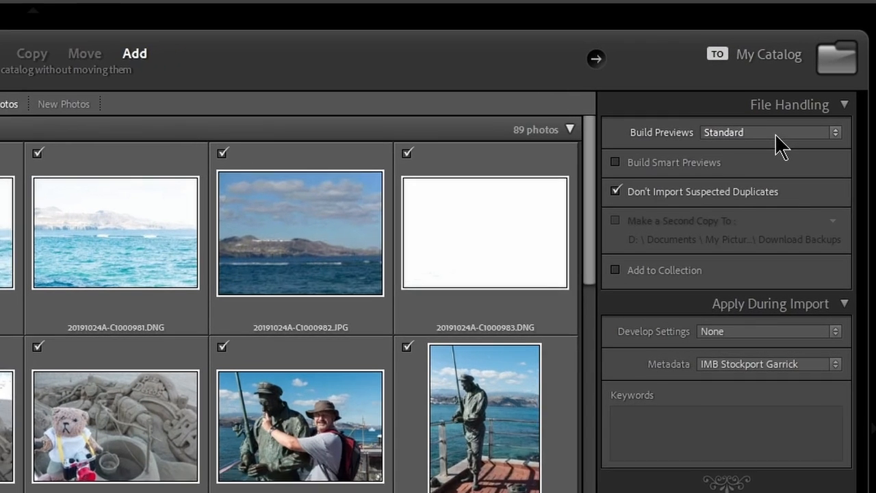
# Change Build Previews in File Handling from Standard to 1:1
pyautogui.click(768, 133)
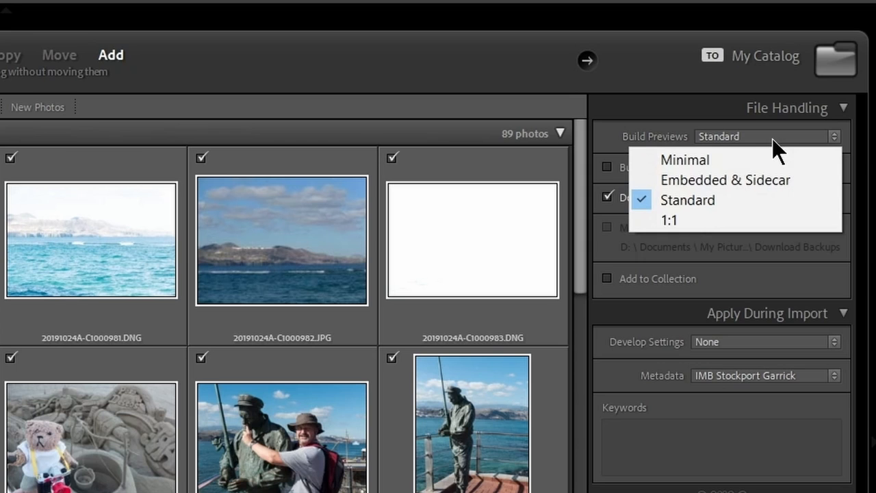
pyautogui.moveTo(715, 226)
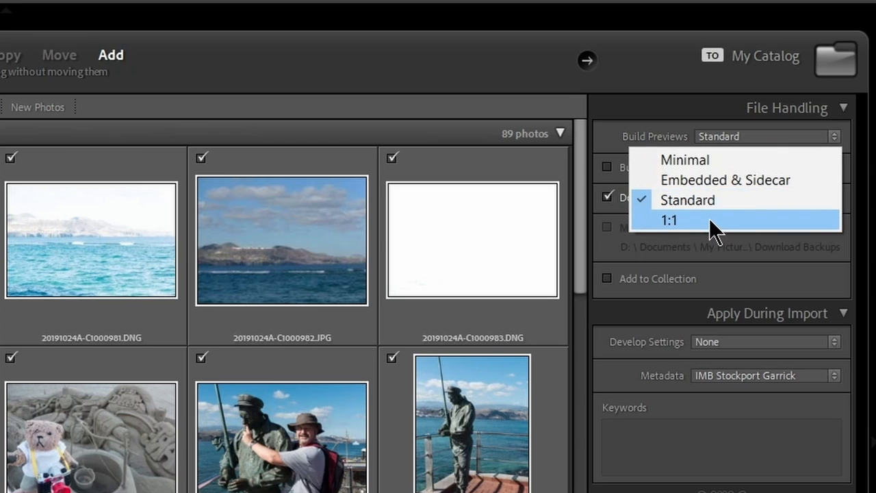
pyautogui.click(669, 220)
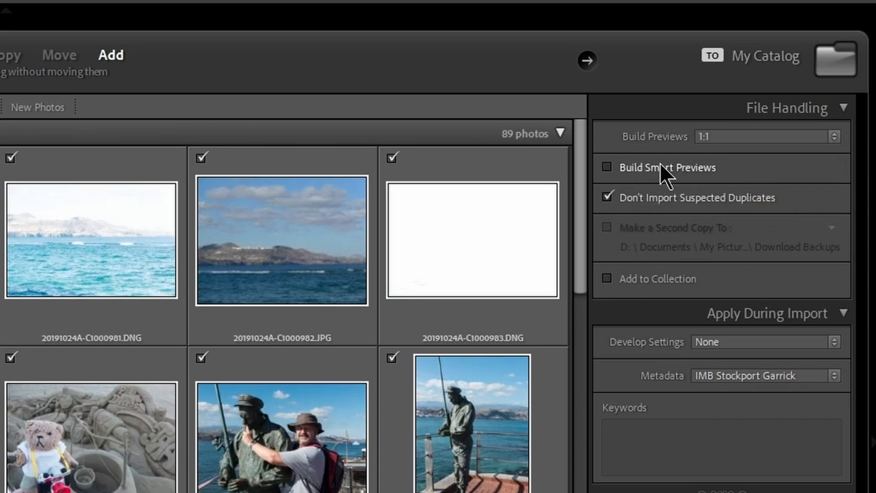
pyautogui.moveTo(650, 217)
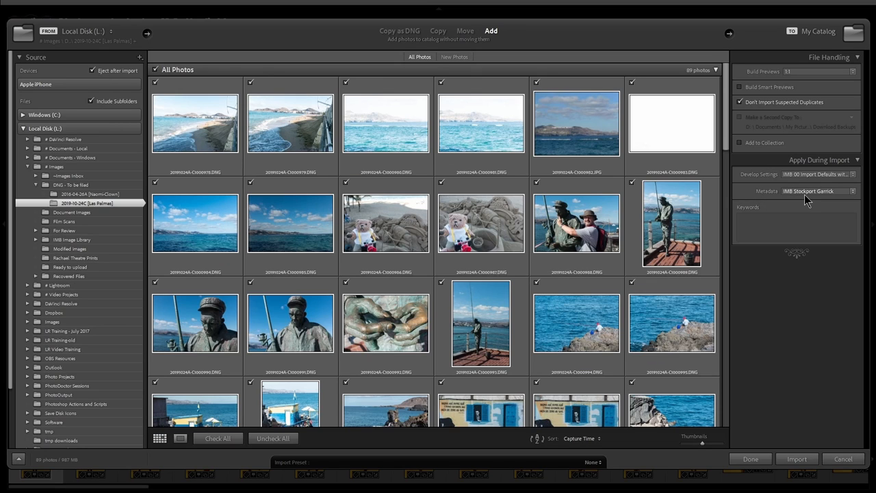
# Apply the IMB Copyright Default metadata preset and import the checked Las Palmas photos
pyautogui.click(817, 191)
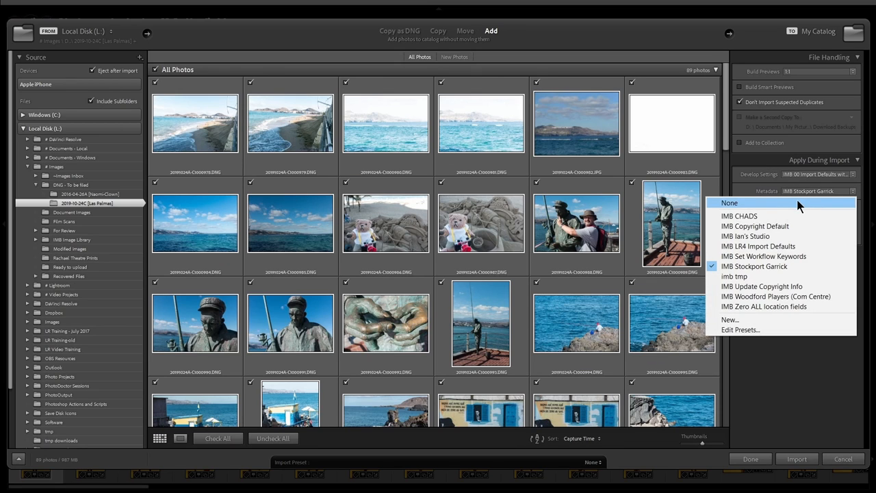
pyautogui.moveTo(780, 266)
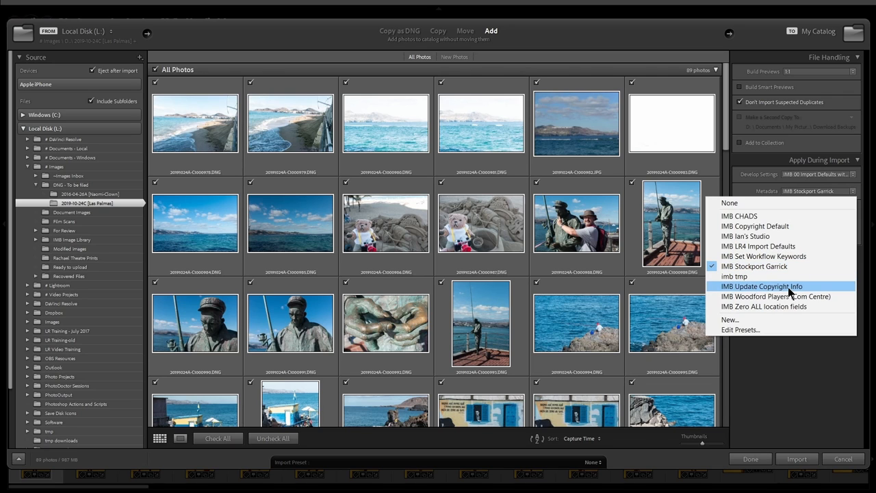
pyautogui.moveTo(755, 225)
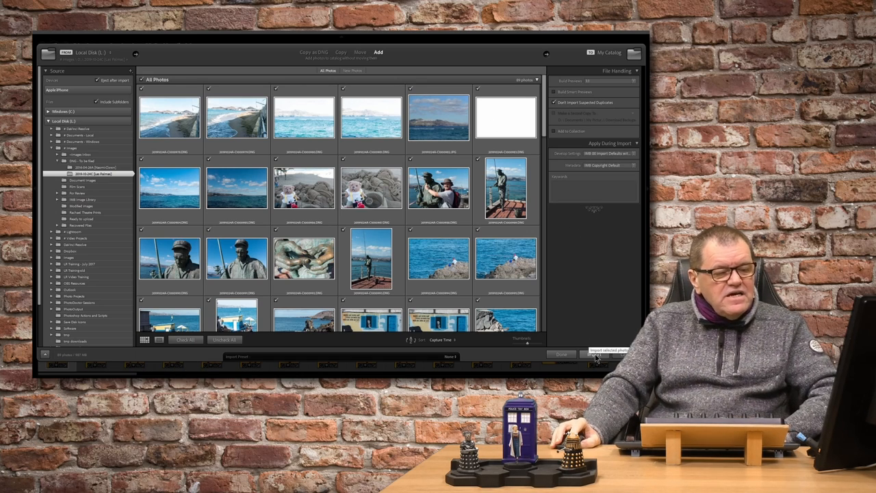
pyautogui.click(592, 353)
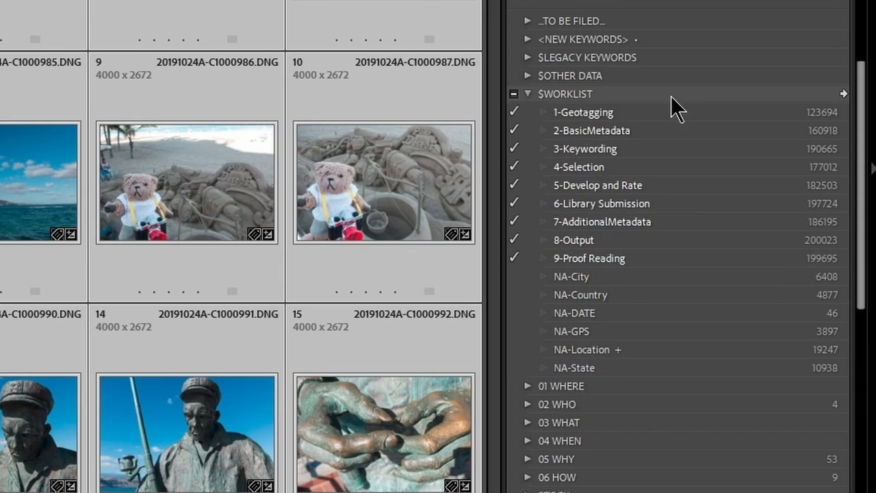
pyautogui.moveTo(592, 113)
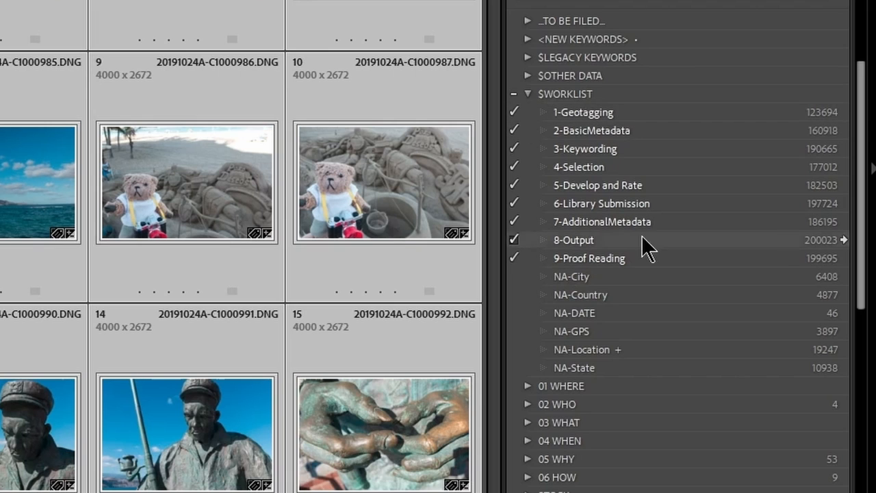
pyautogui.moveTo(663, 130)
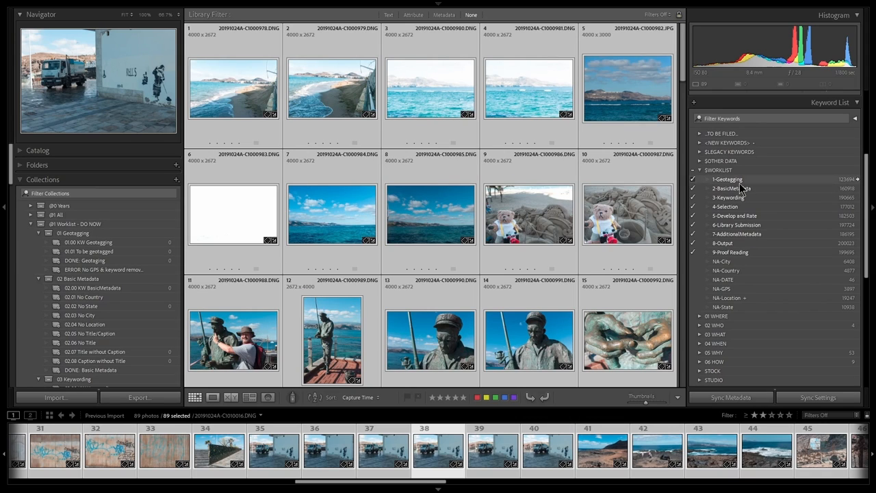
pyautogui.moveTo(74, 233)
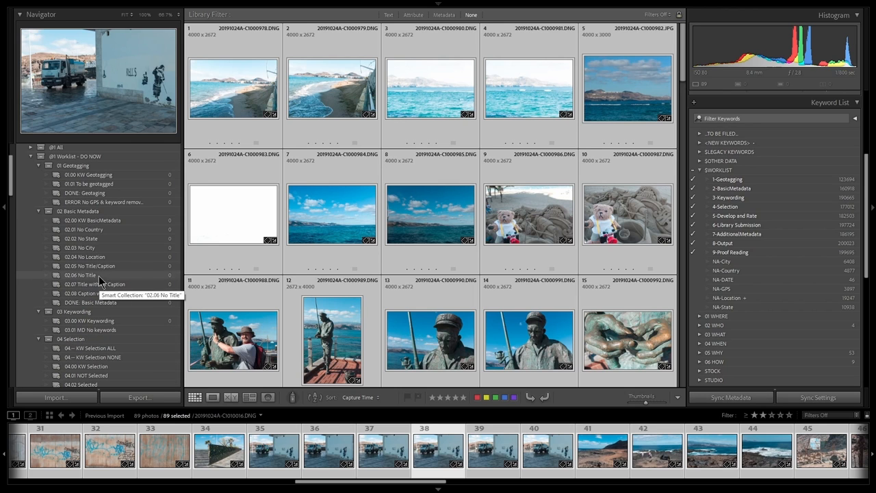
pyautogui.scroll(-3)
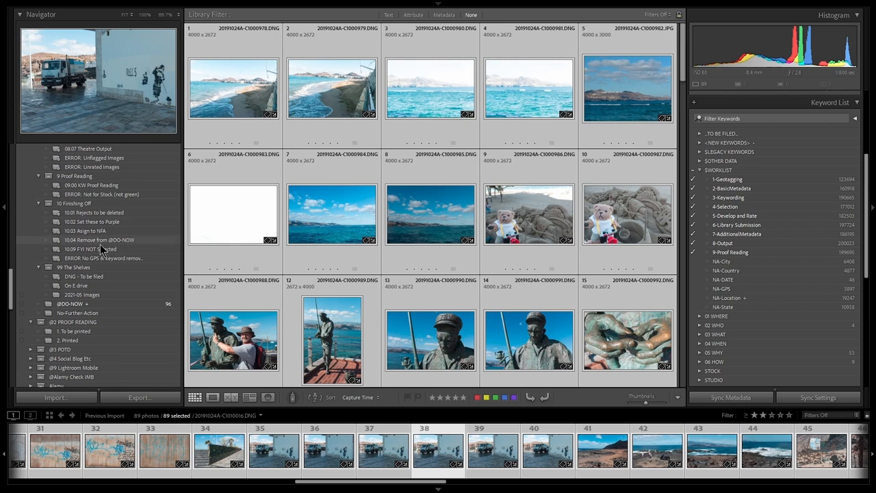
pyautogui.moveTo(71, 303)
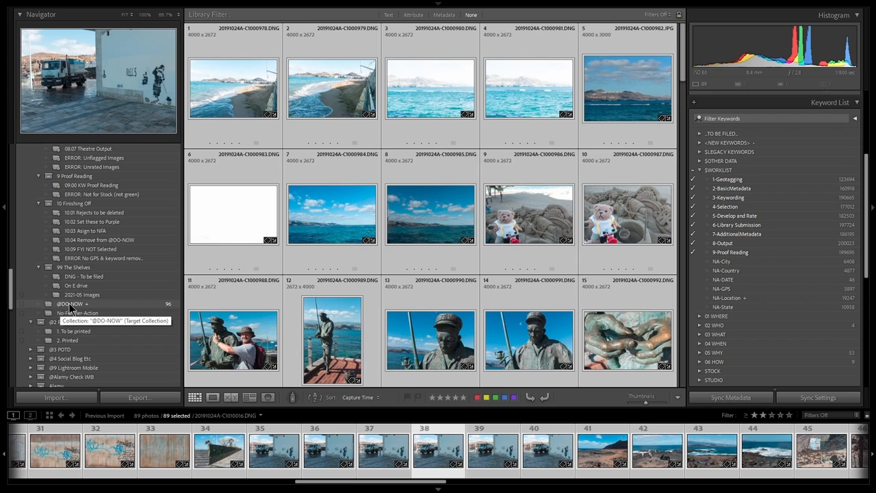
pyautogui.press('ctrl+a')
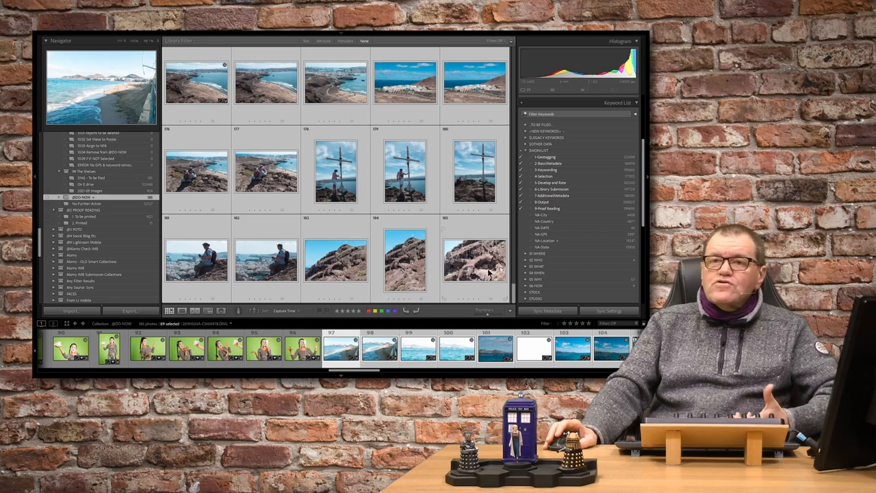
pyautogui.moveTo(474, 260)
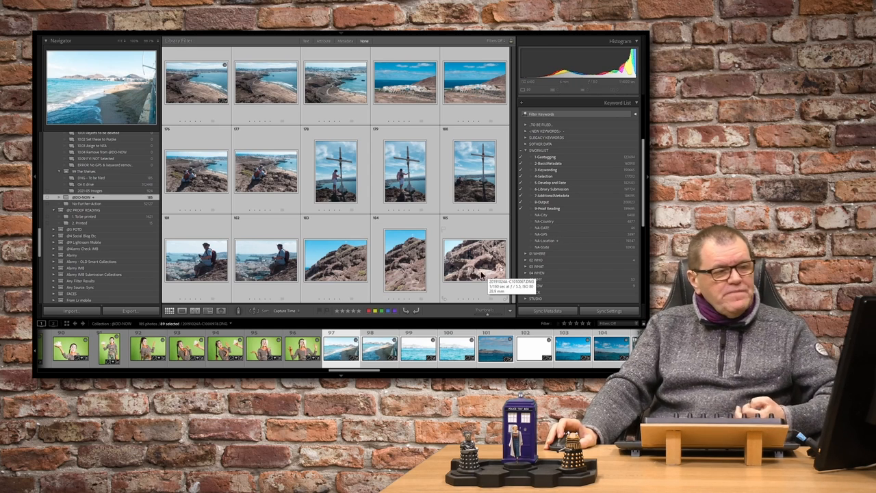
pyautogui.scroll(-3)
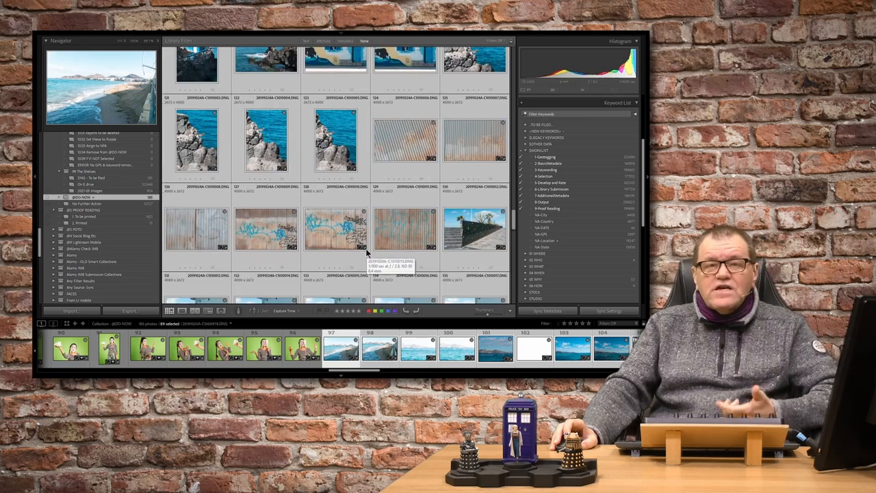
pyautogui.scroll(-3)
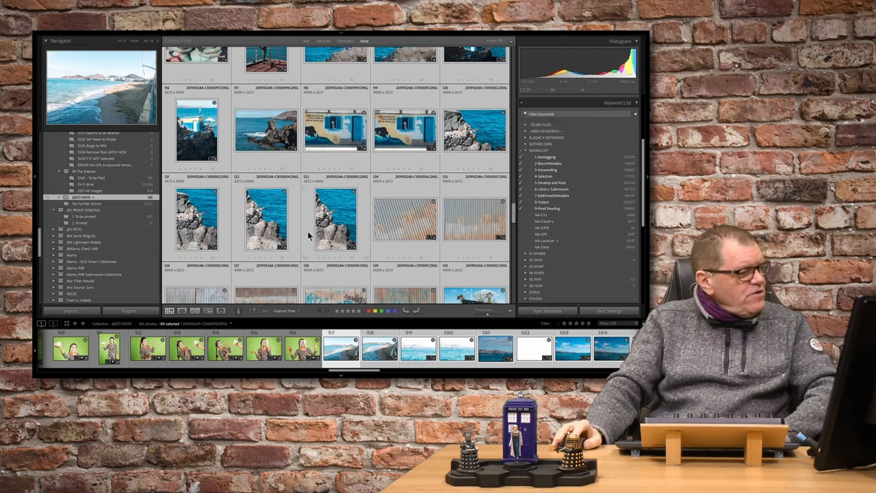
pyautogui.scroll(-3)
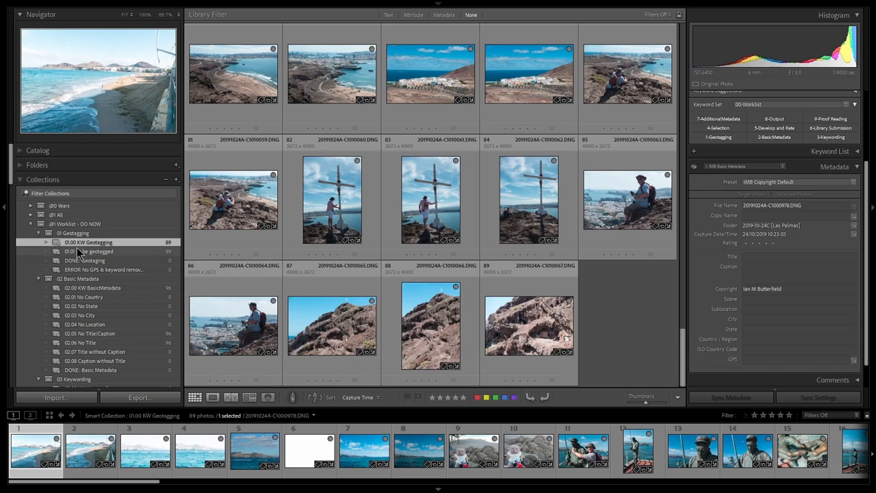
# Check the empty DONE: Geotaging collection, then return to 01.00 KW Geotagging's 89 photos
pyautogui.click(89, 251)
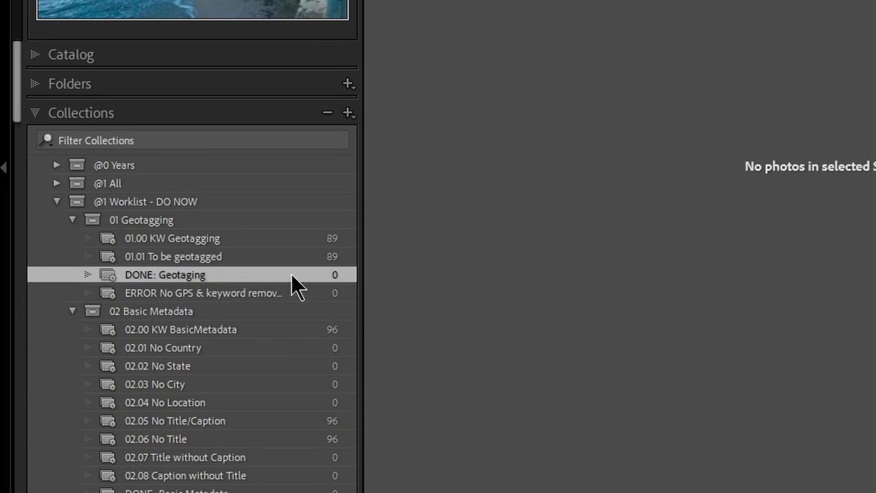
pyautogui.moveTo(352, 284)
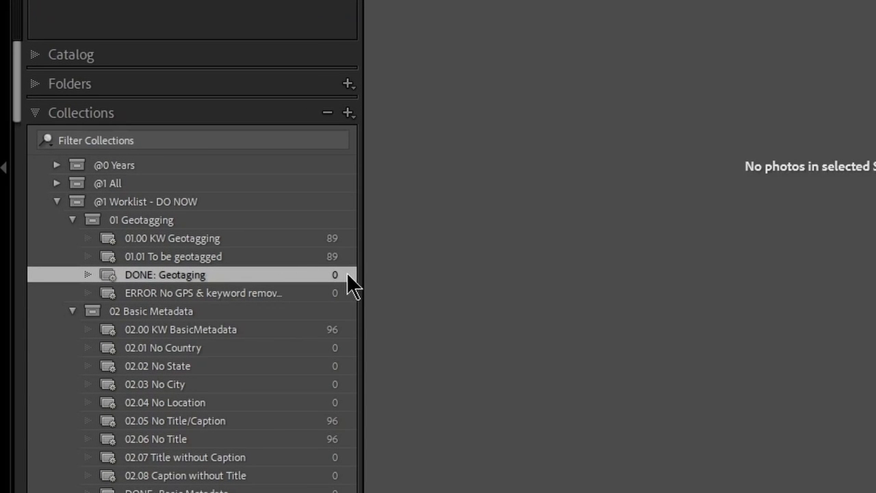
pyautogui.moveTo(168, 288)
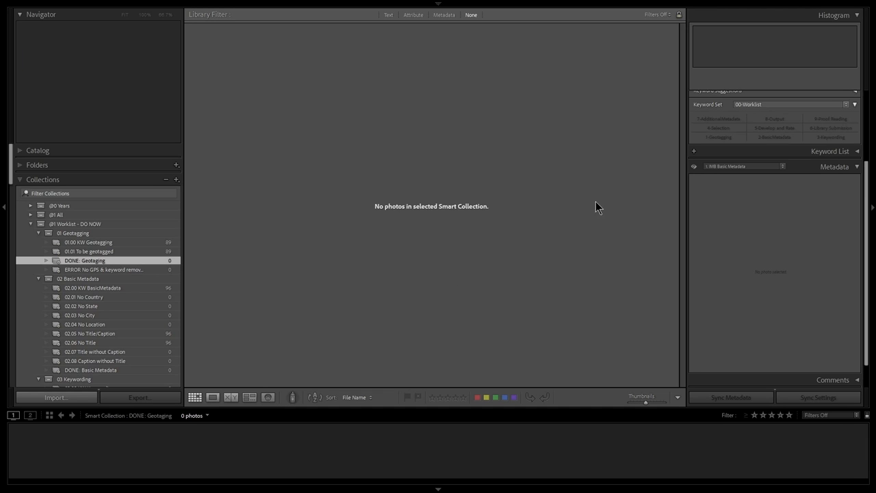
pyautogui.moveTo(108, 264)
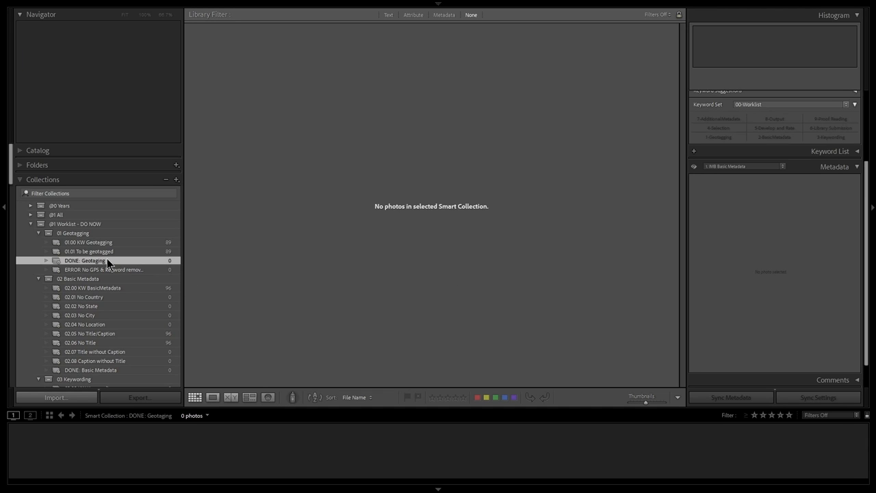
pyautogui.click(88, 243)
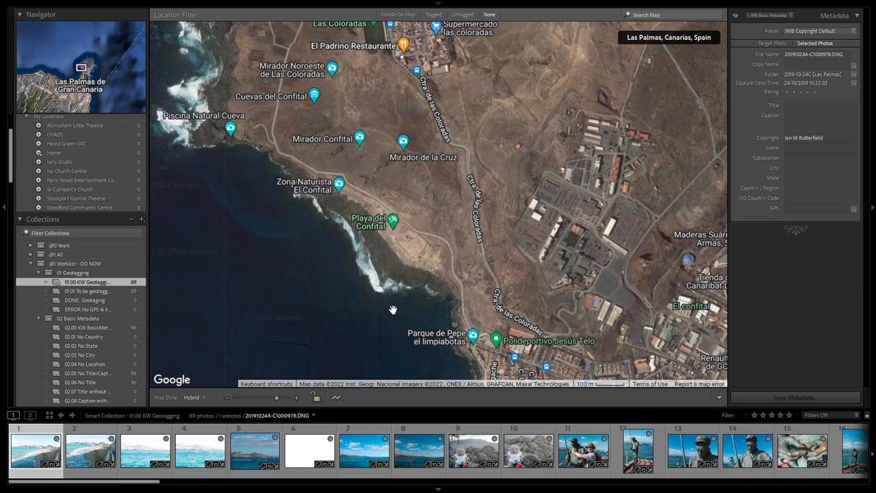
# Load the 20191024A-GPS01.gpx track file from the Las Palmas folder
pyautogui.click(336, 397)
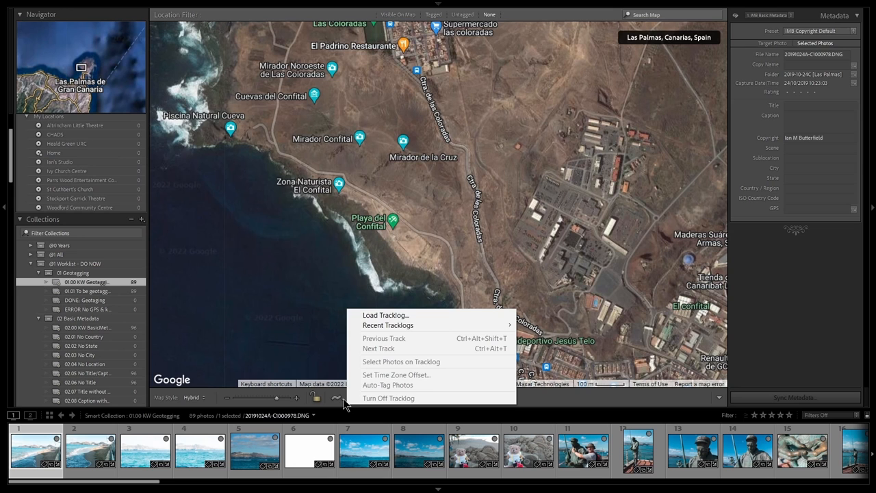
pyautogui.click(385, 315)
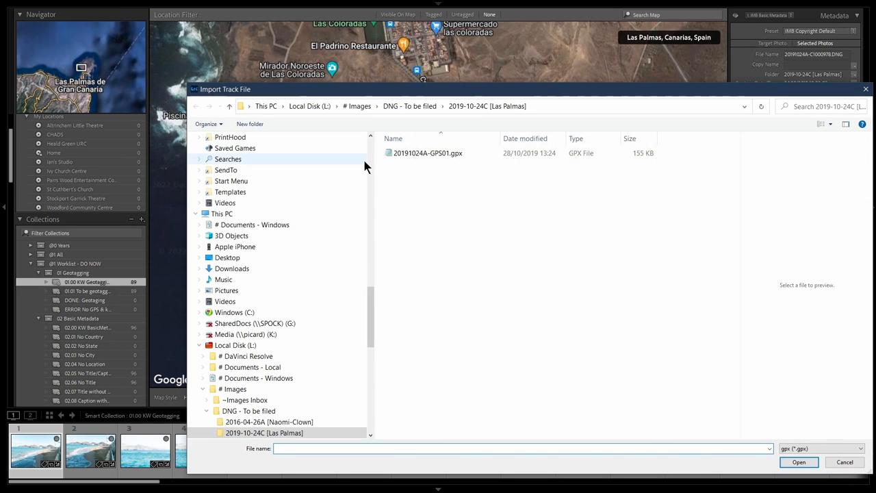
pyautogui.click(427, 152)
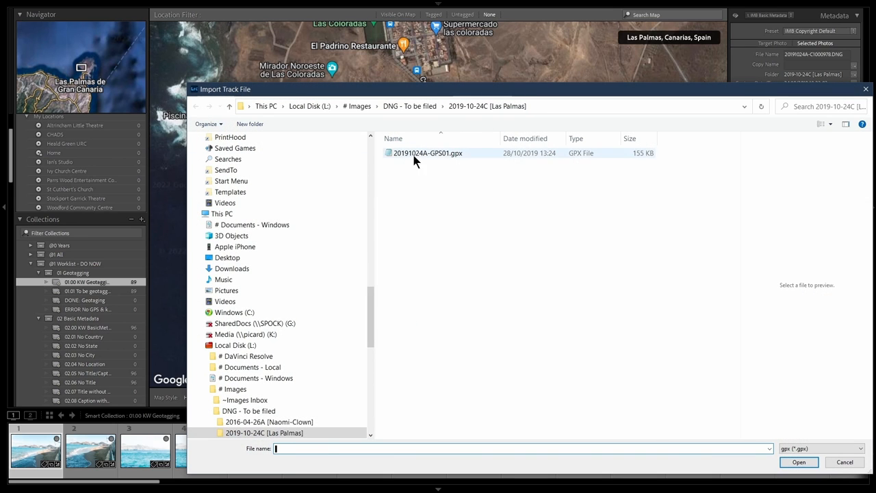
pyautogui.click(428, 153)
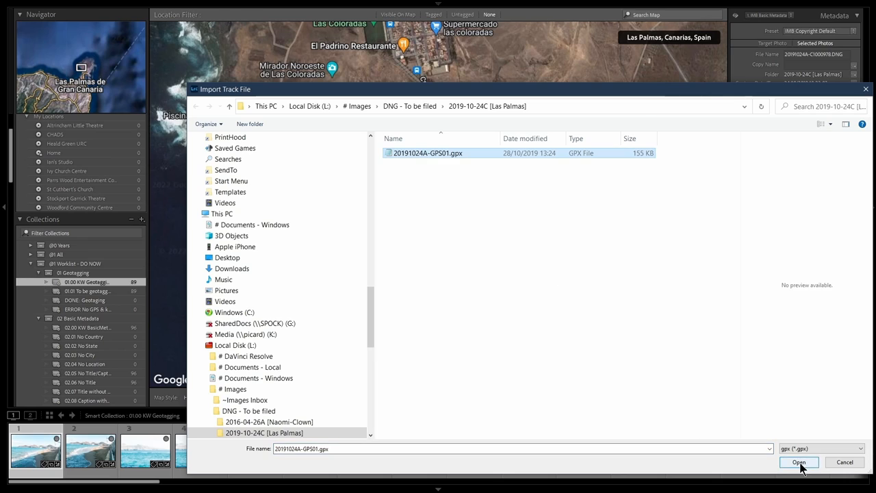
pyautogui.click(798, 461)
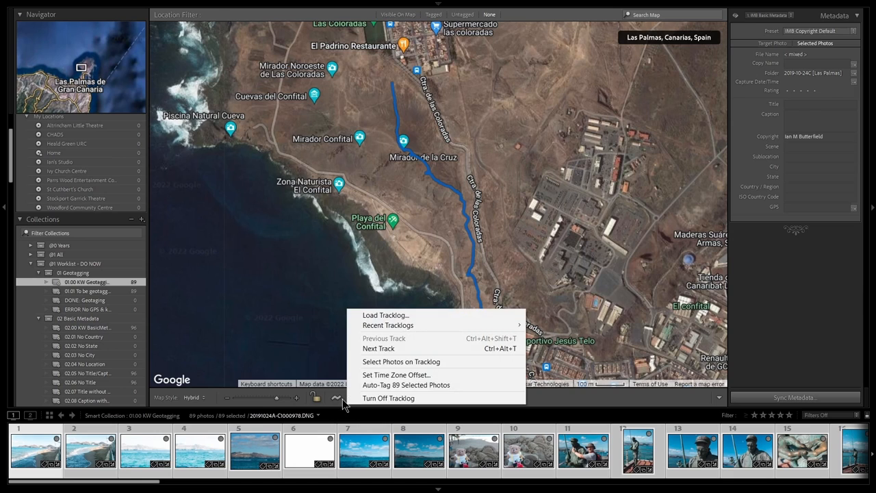
pyautogui.moveTo(420, 385)
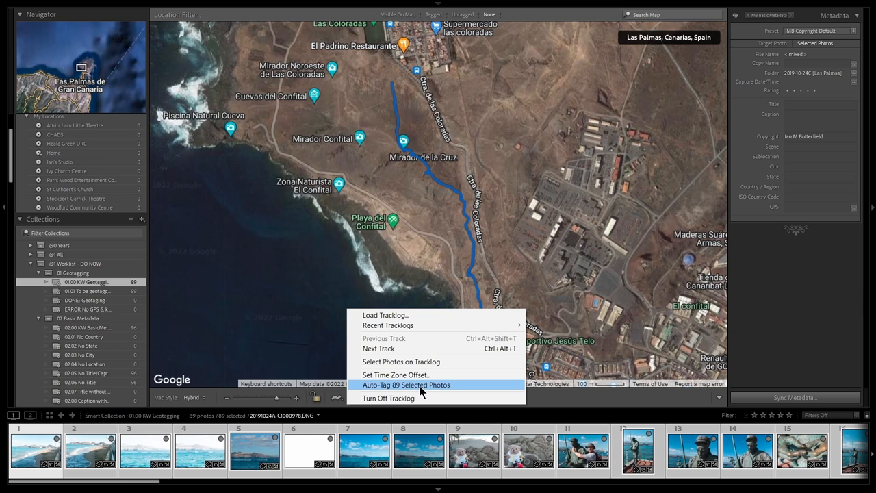
# Auto-tag all 89 selected photos from the 24 October 2019 tracklog
pyautogui.click(406, 385)
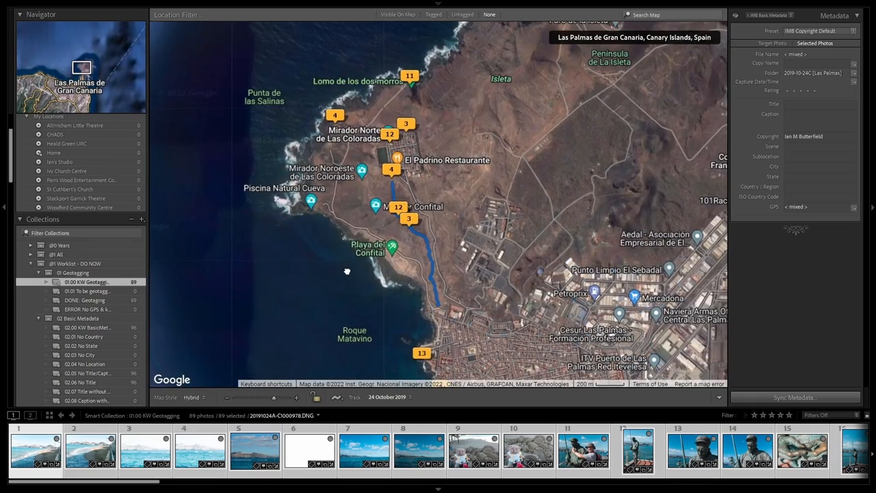
pyautogui.scroll(-3)
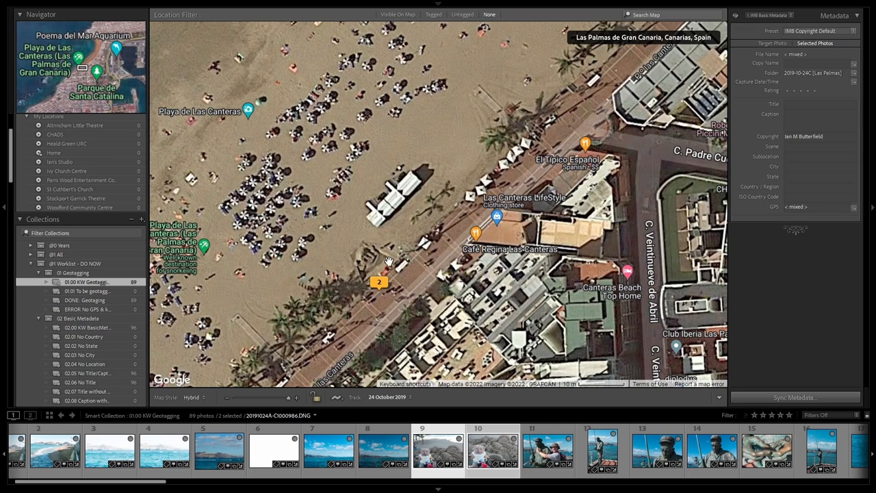
pyautogui.moveTo(347, 279)
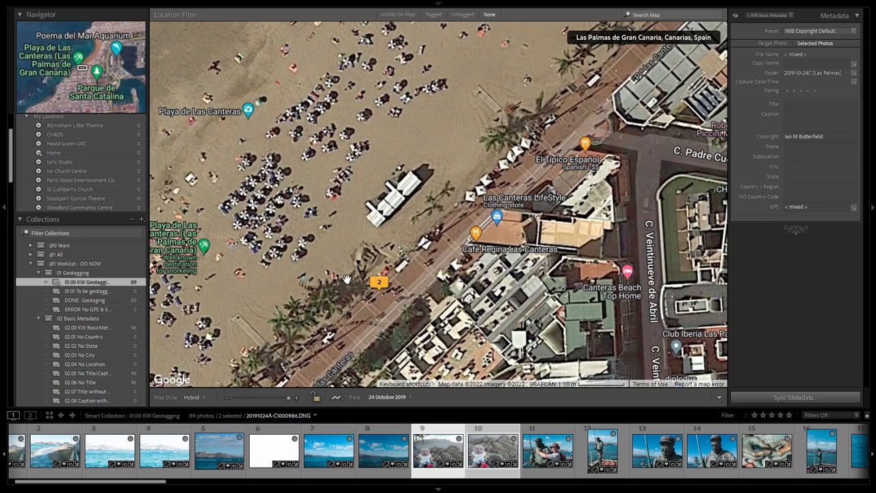
pyautogui.moveTo(388, 275)
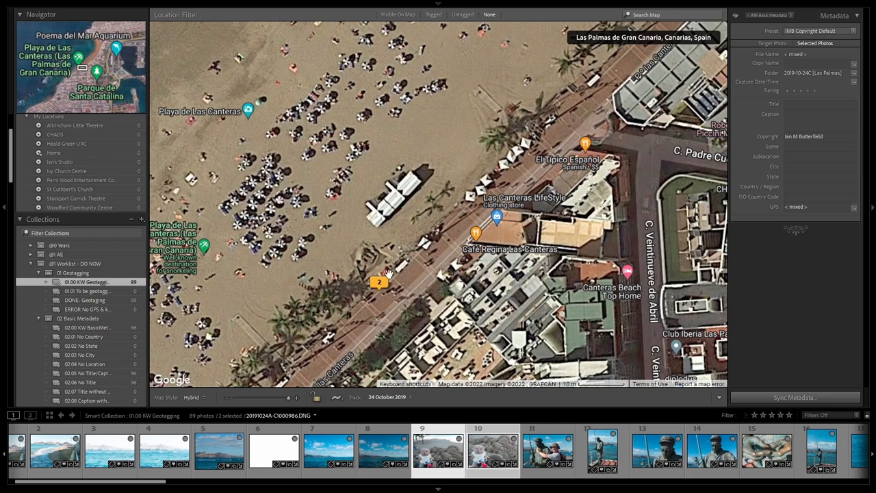
pyautogui.moveTo(365, 279)
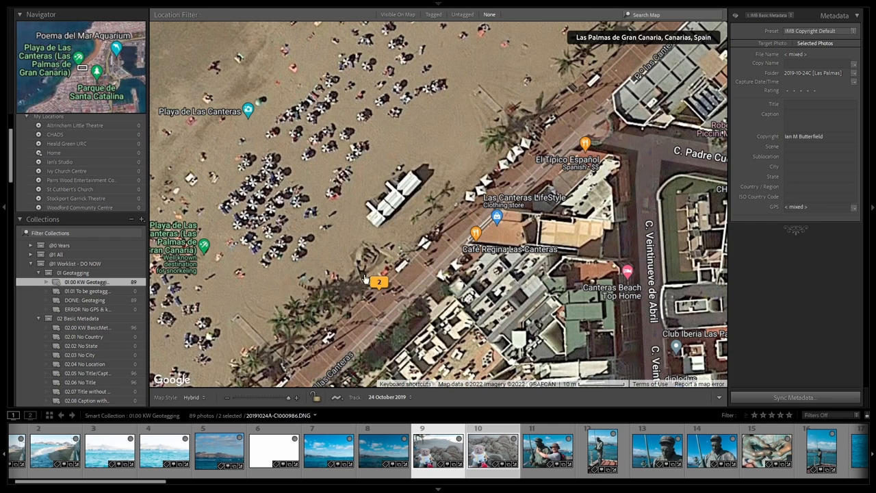
pyautogui.moveTo(448, 293)
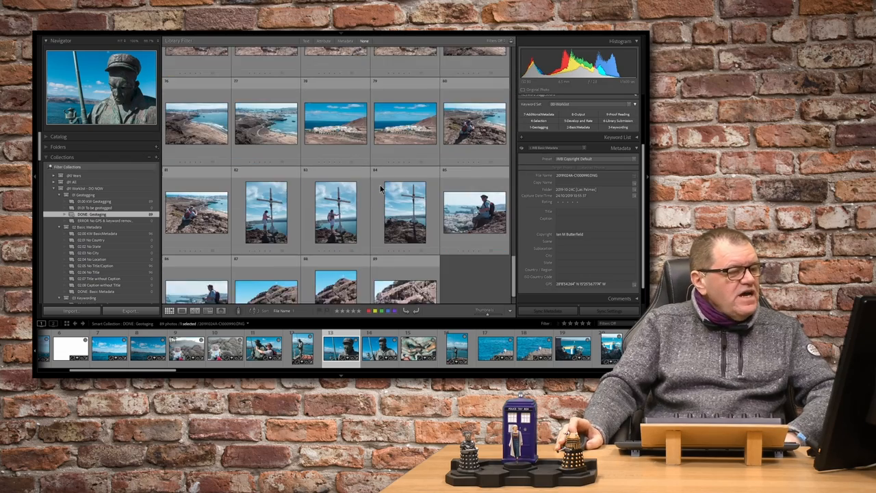
# Select all photos in DONE: Geotagging and remove the 1-Geotagging keyword from them
pyautogui.scroll(-3)
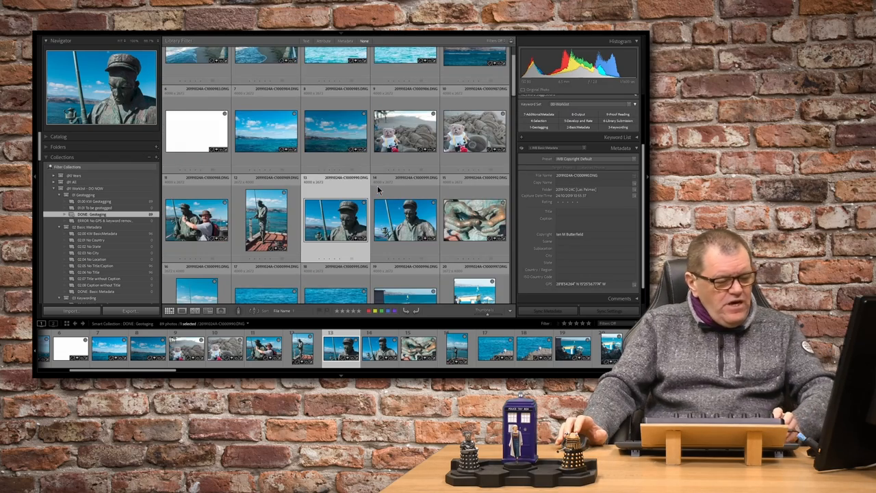
pyautogui.press('ctrl+a')
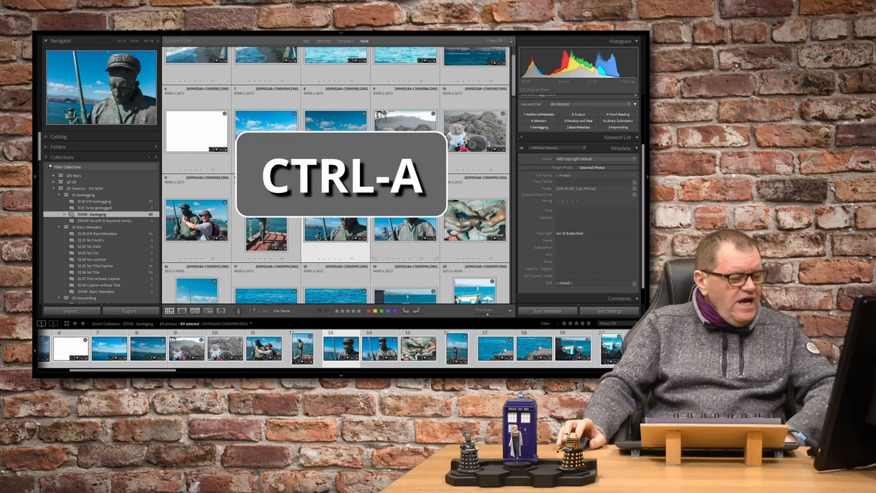
pyautogui.press('ctrl+a')
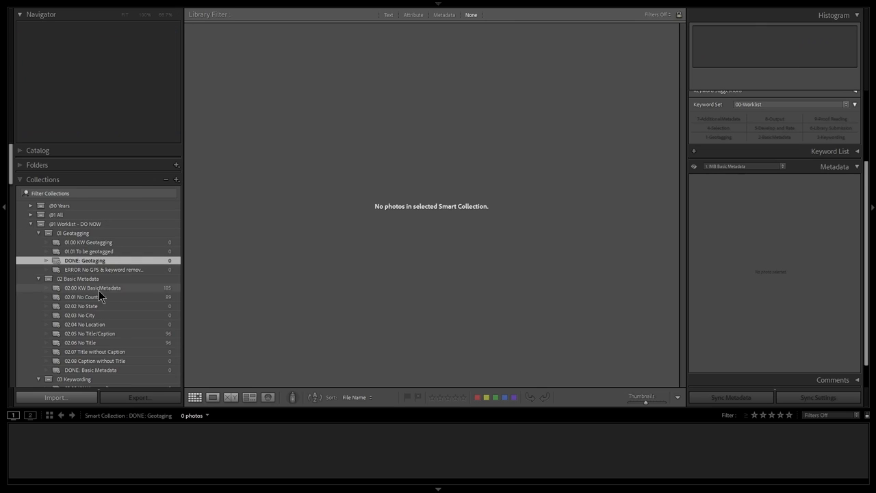
# Open 02.00 KW BasicMetadata and scroll through its 185 thumbnails
pyautogui.click(92, 288)
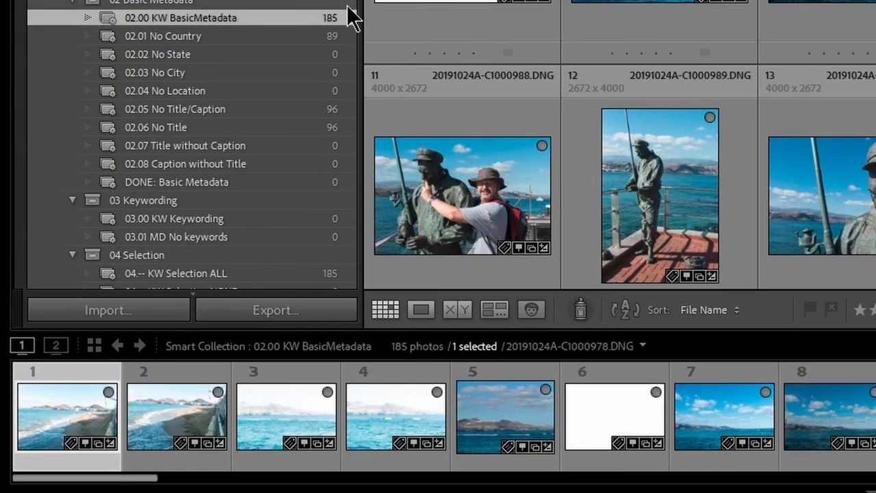
pyautogui.moveTo(236, 24)
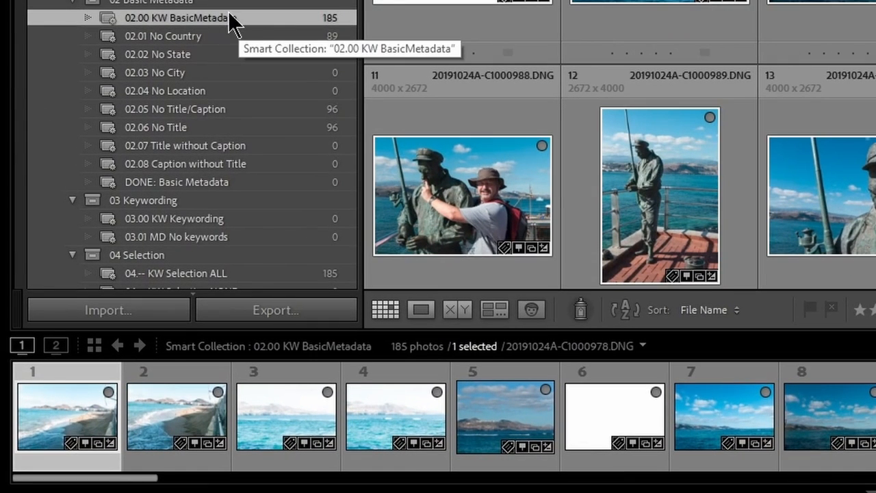
pyautogui.moveTo(257, 31)
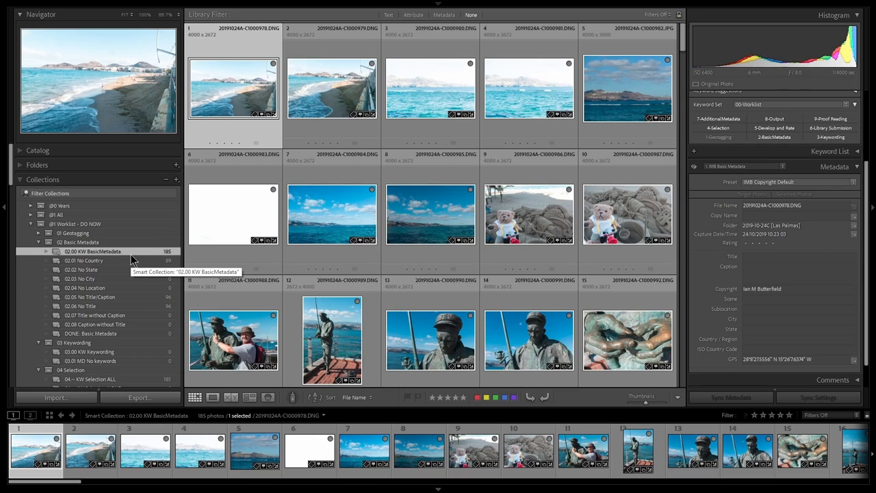
pyautogui.scroll(-3)
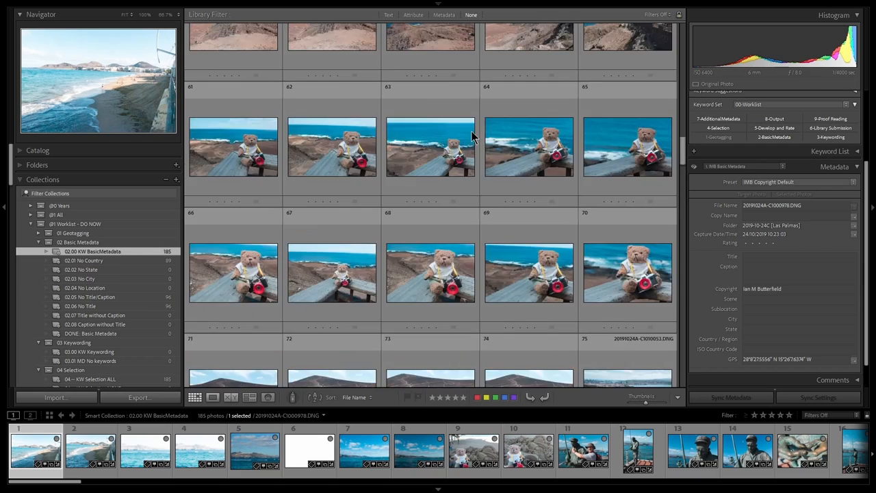
pyautogui.scroll(-3)
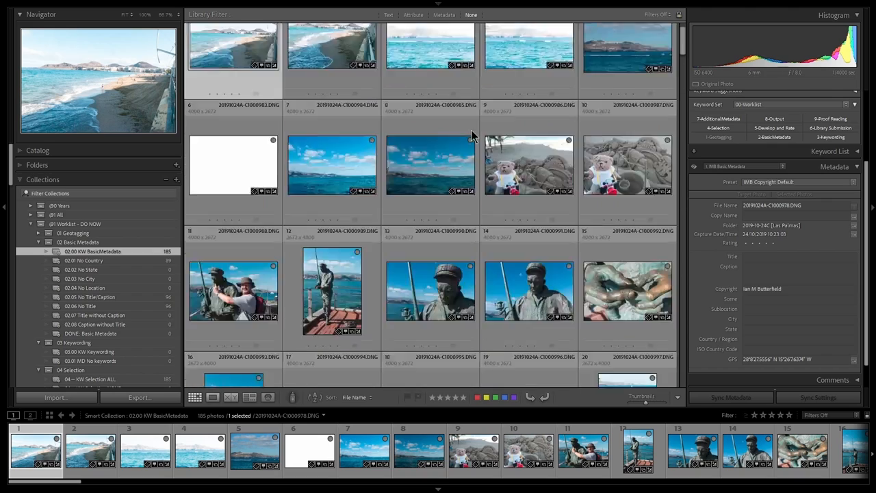
pyautogui.scroll(3)
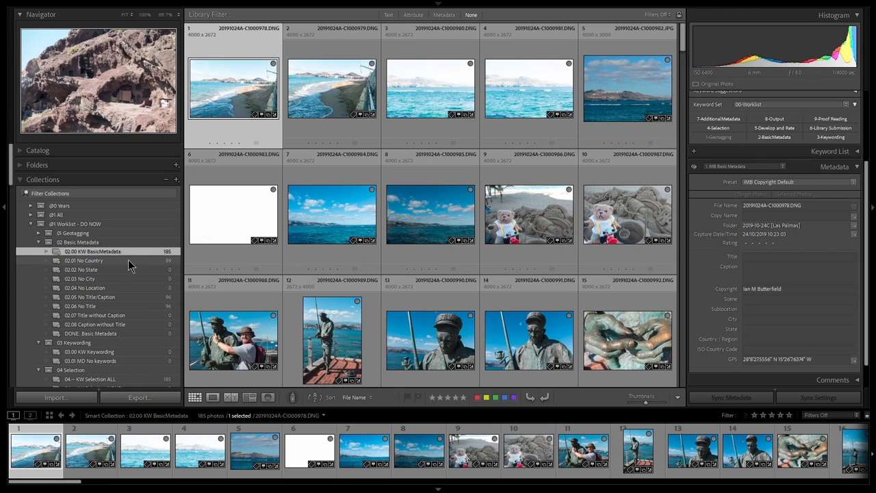
pyautogui.moveTo(129, 269)
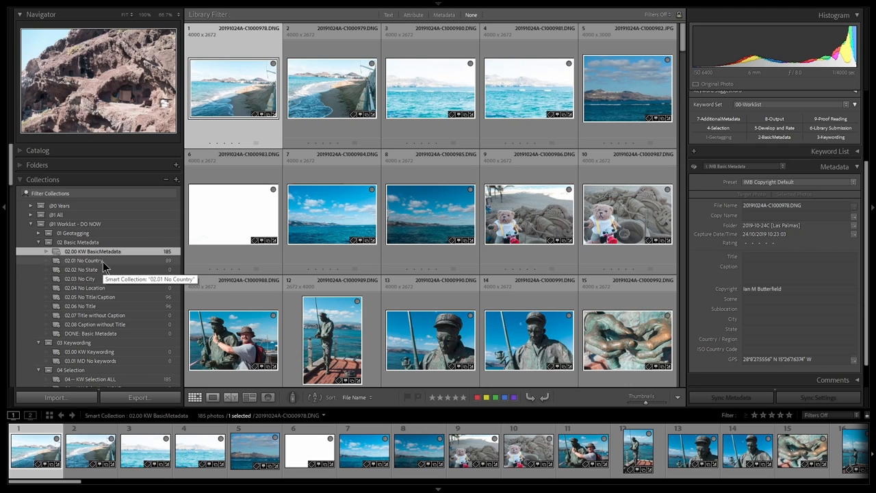
# Give all 89 photos in 02.01 No Country the country code ES and country Spain
pyautogui.click(84, 260)
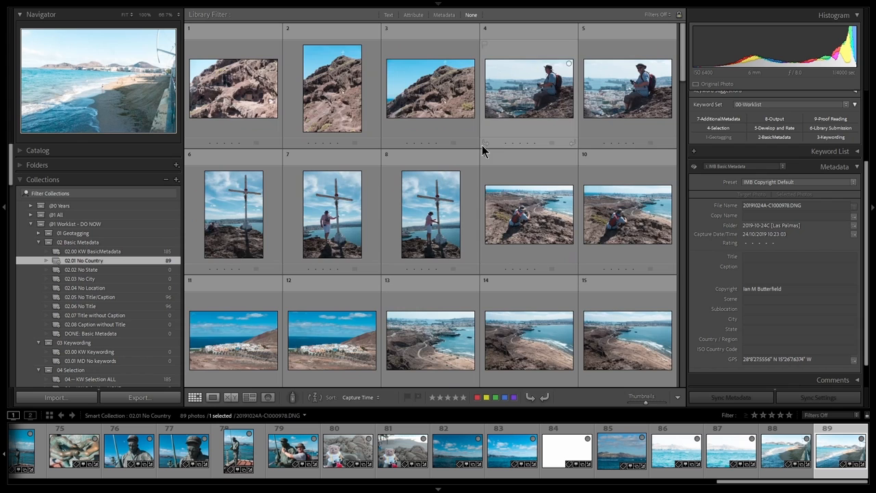
pyautogui.scroll(-3)
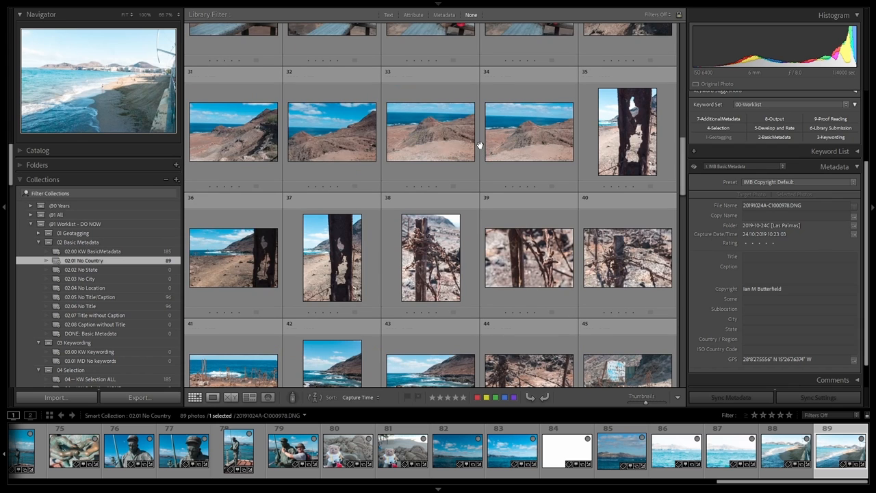
pyautogui.press('ctrl+a')
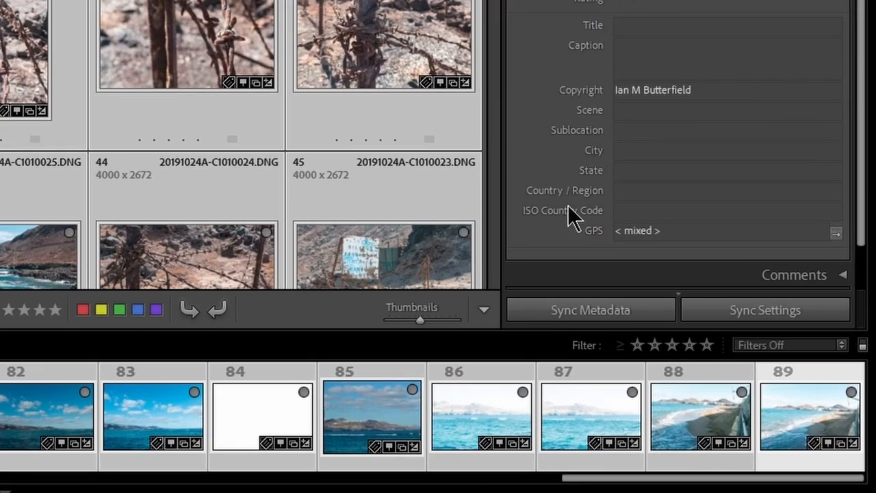
pyautogui.moveTo(588, 226)
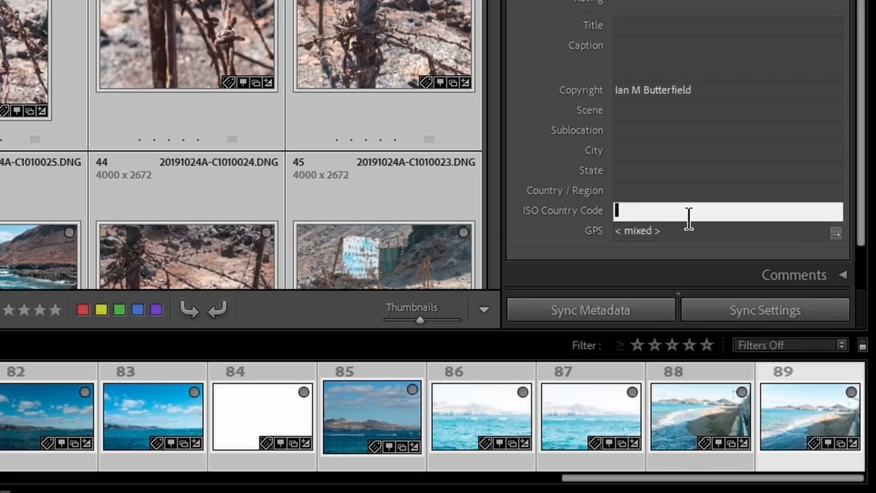
pyautogui.write('ES')
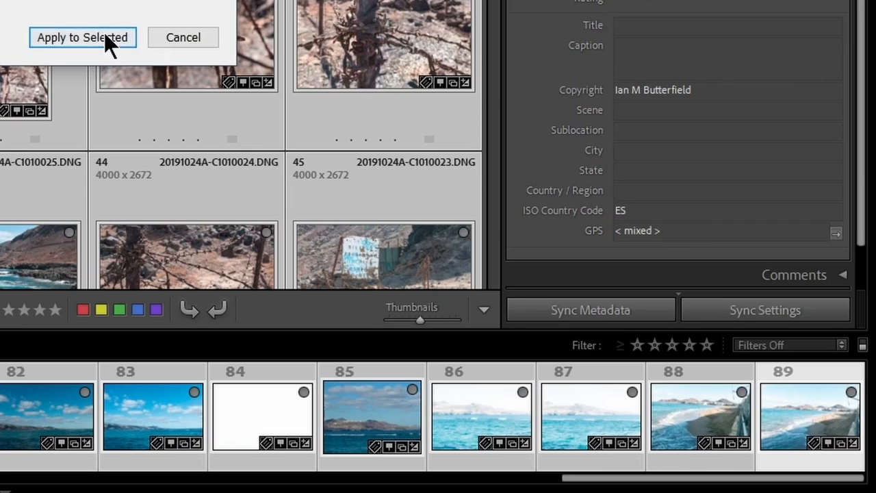
pyautogui.click(727, 190)
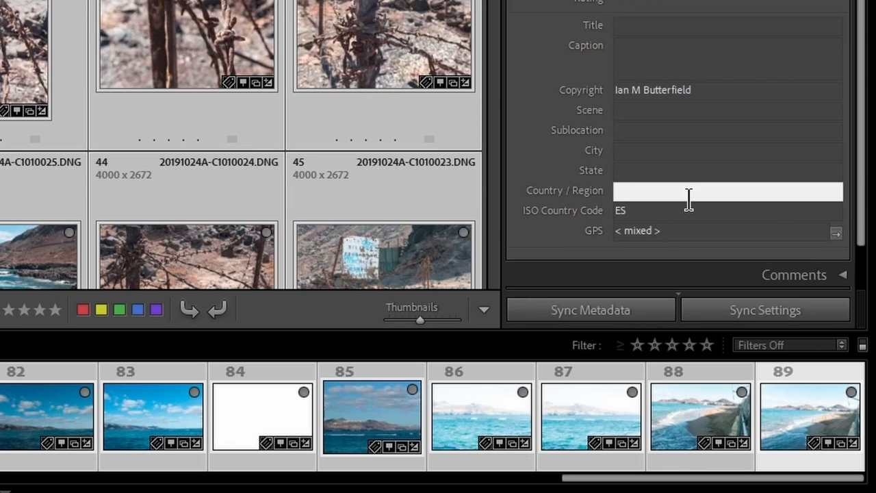
pyautogui.write('Spain')
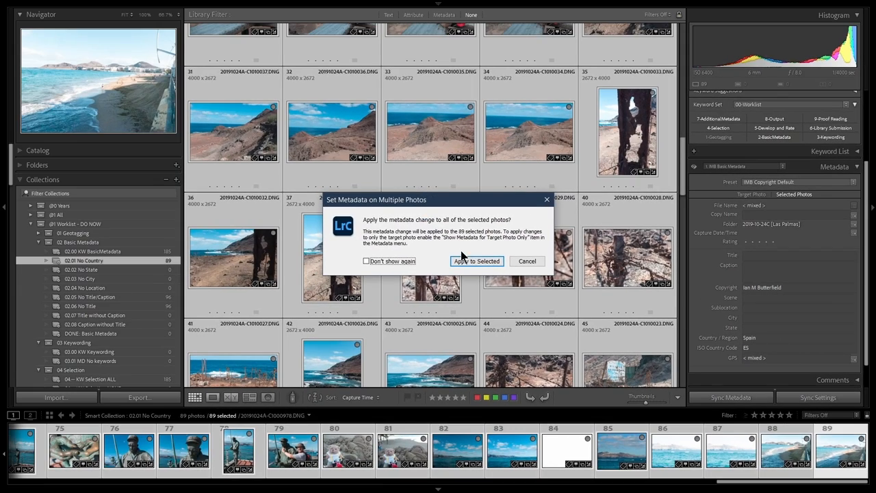
pyautogui.click(476, 261)
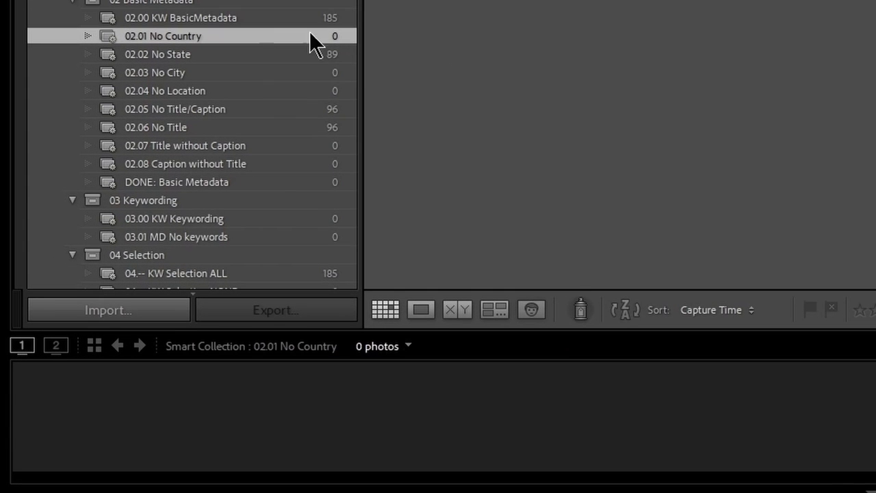
pyautogui.moveTo(284, 65)
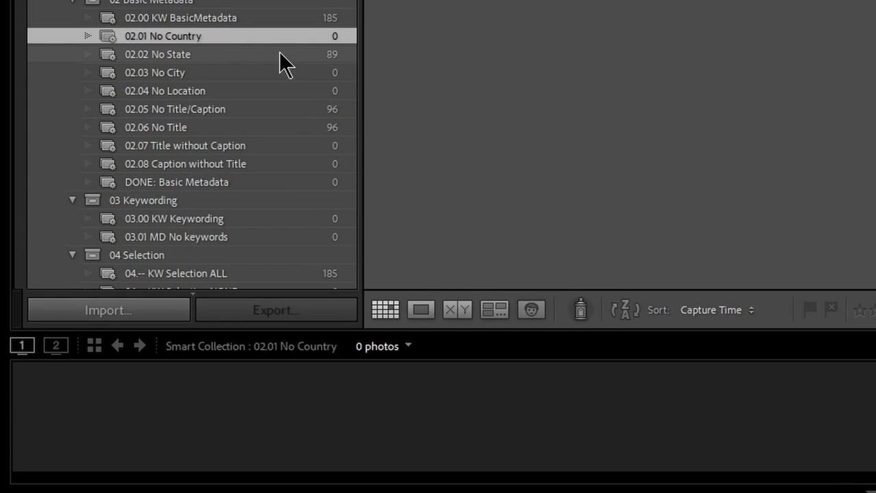
# Set State to 'Gran Canaria' on all 89 photos in the 02.02 No State collection
pyautogui.click(158, 54)
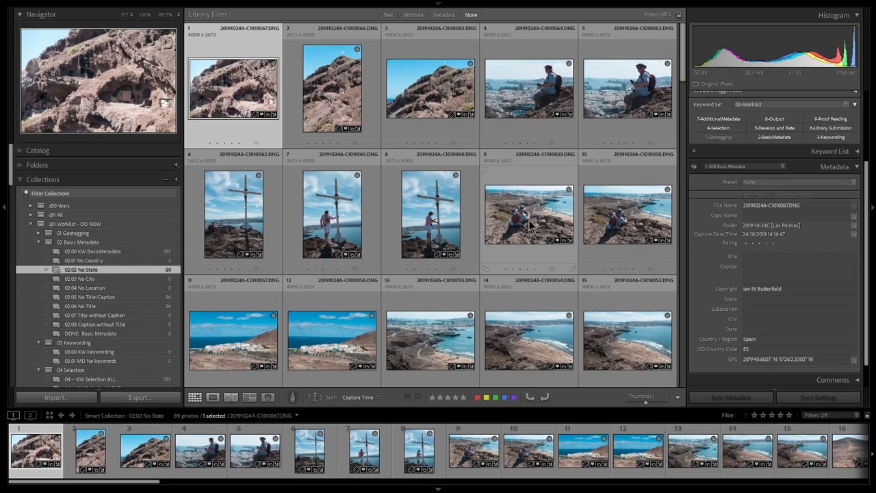
pyautogui.moveTo(531, 222)
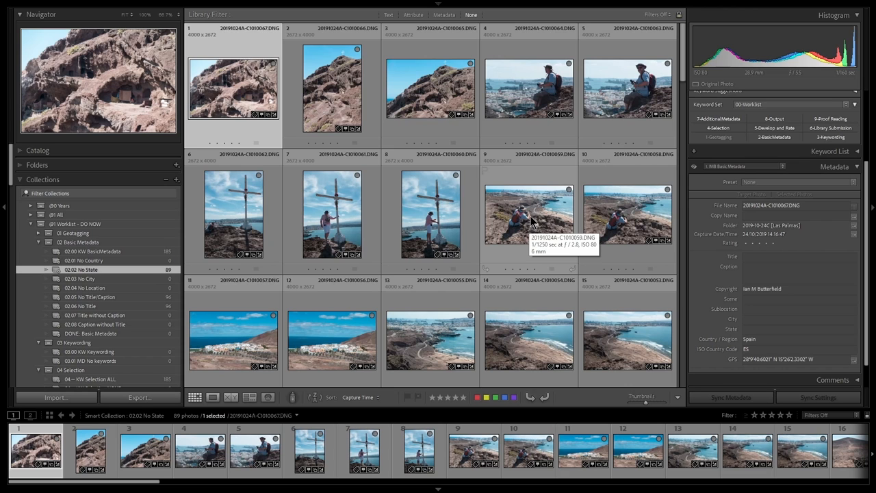
pyautogui.moveTo(684, 340)
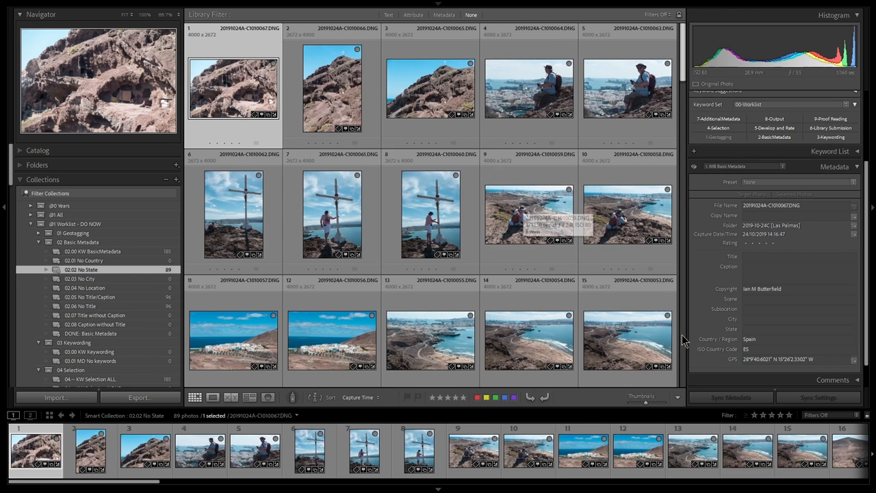
pyautogui.press('ctrl+a')
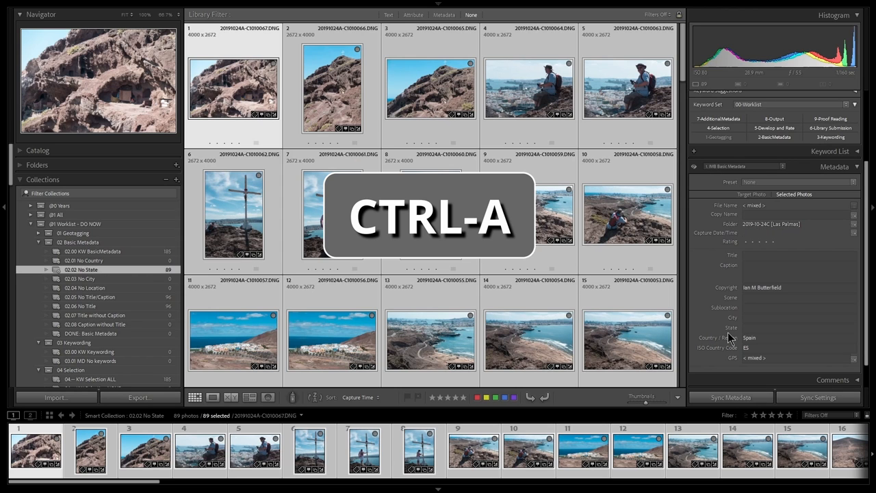
pyautogui.write('Gran Canaria')
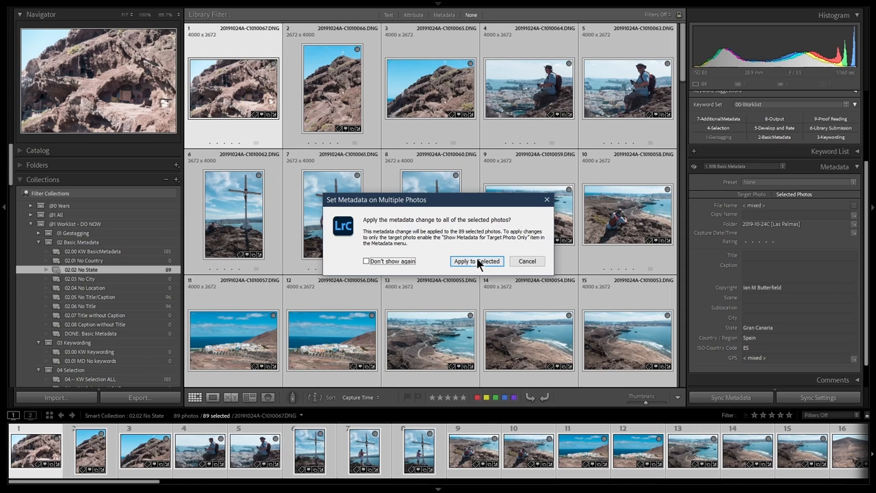
pyautogui.click(477, 261)
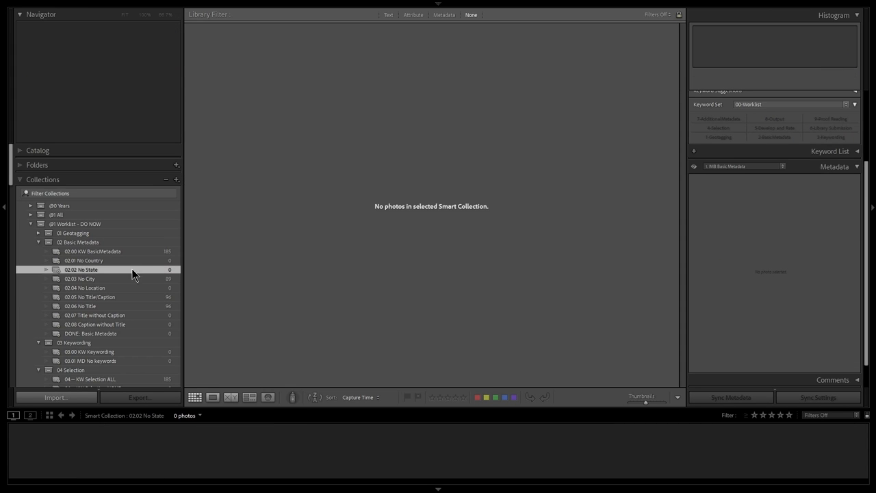
# Set City to 'Las Palmas' on all 89 photos in the 02.03 No City collection
pyautogui.click(79, 279)
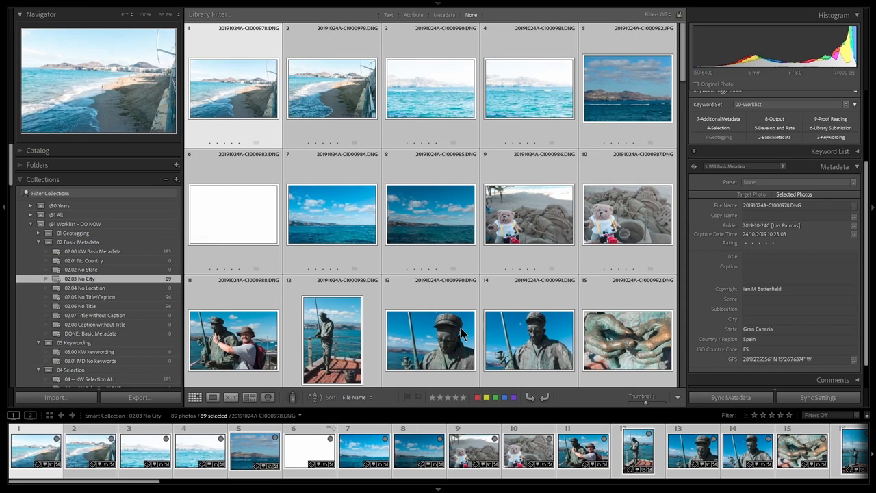
pyautogui.press('ctrl+a')
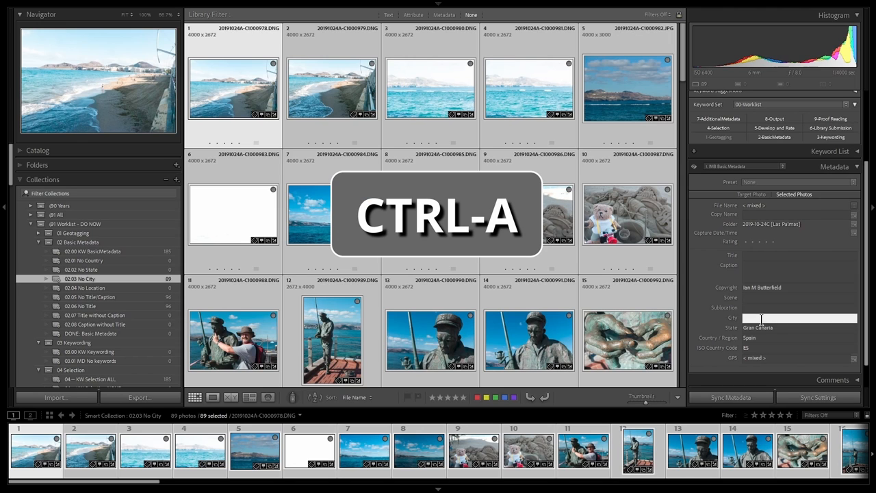
pyautogui.write('Las Palmas')
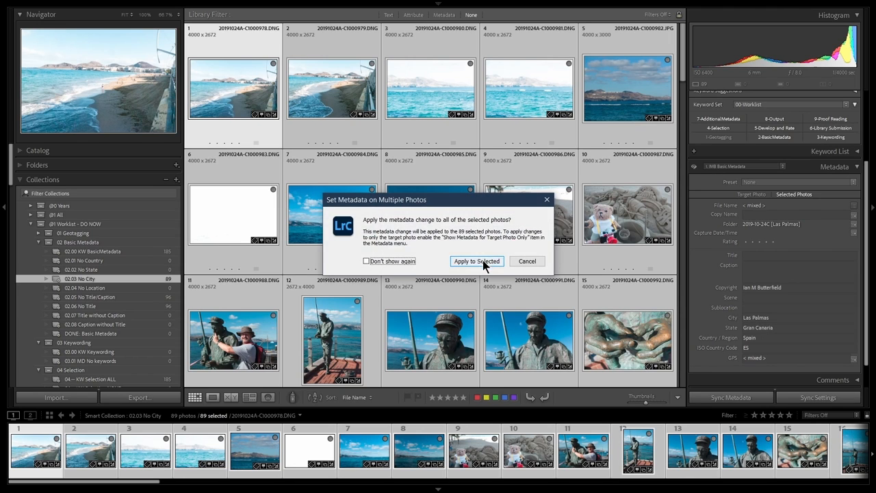
pyautogui.click(476, 261)
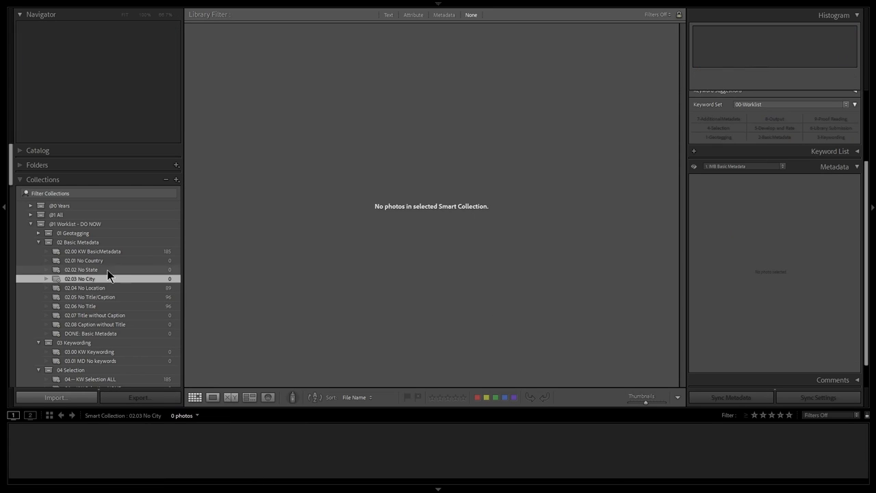
# Browse the 89 photos in the 02.04 No Location smart collection
pyautogui.click(85, 287)
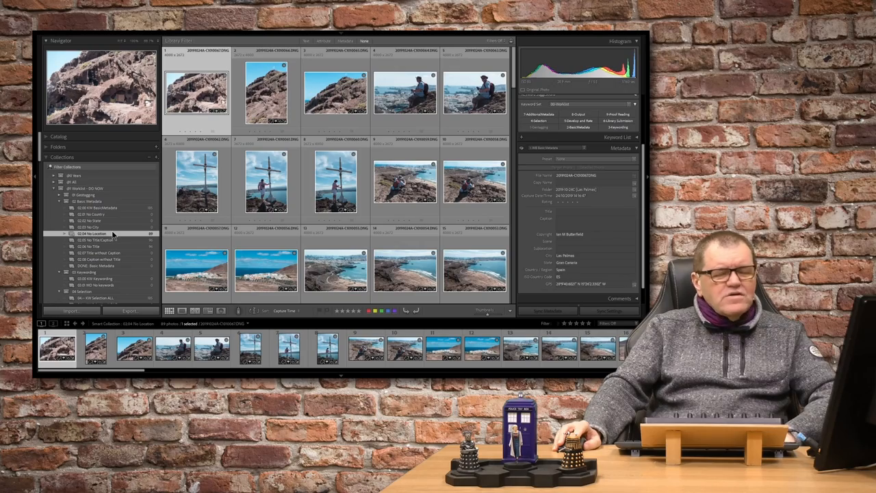
pyautogui.click(335, 270)
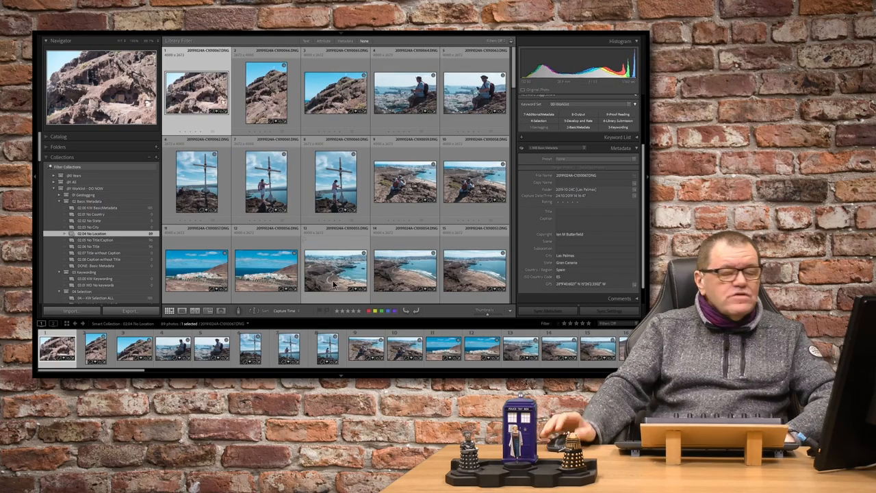
pyautogui.scroll(-3)
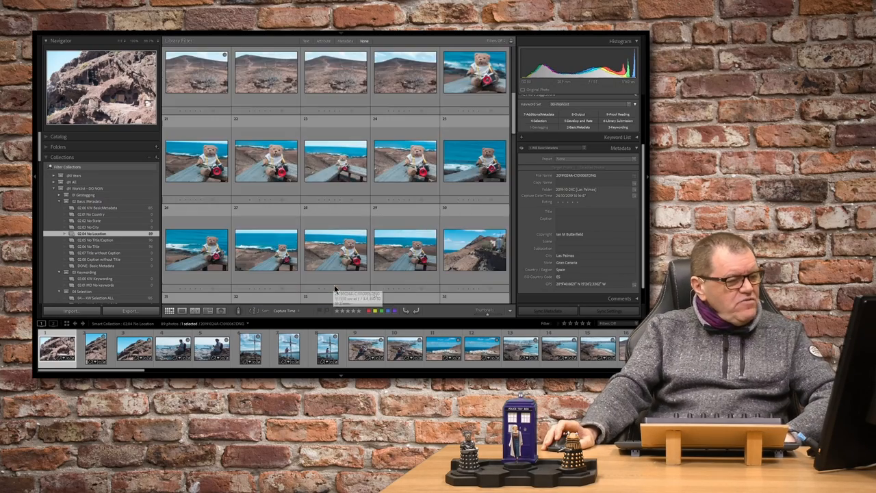
pyautogui.scroll(-3)
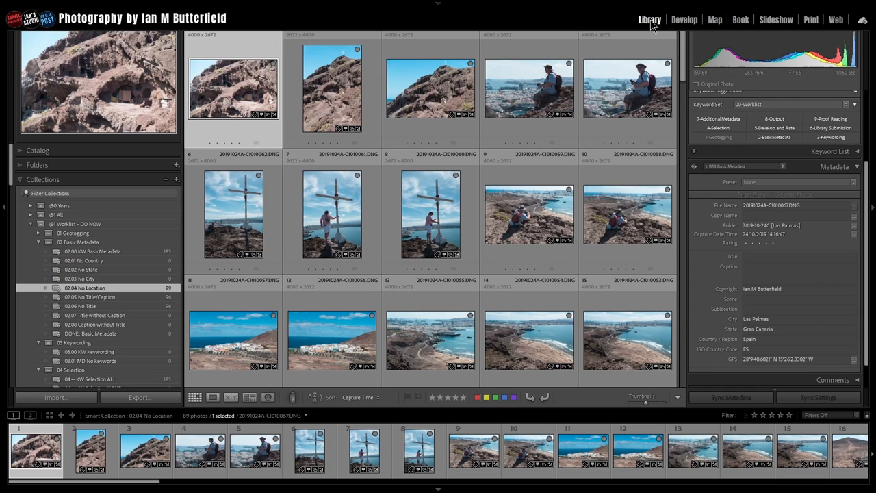
# In the Map module, give 40 beach-side photos Sublocation 'Playa de Las Canteras'
pyautogui.click(714, 19)
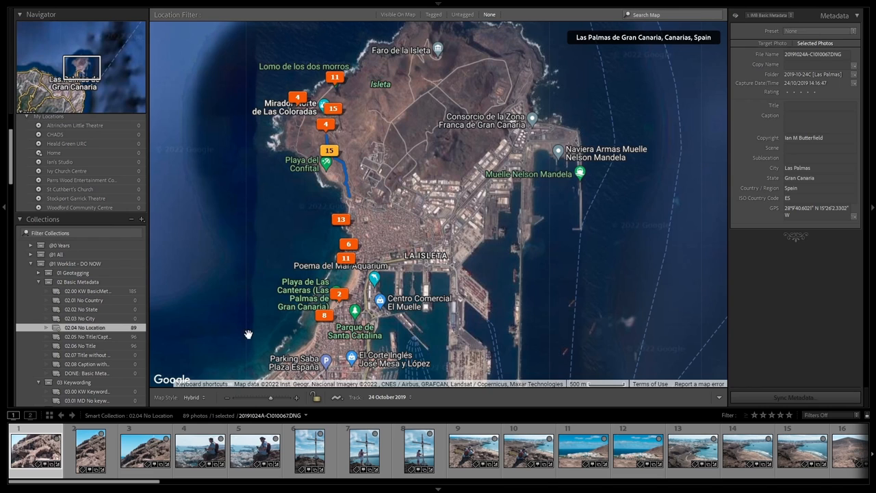
pyautogui.moveTo(271, 302)
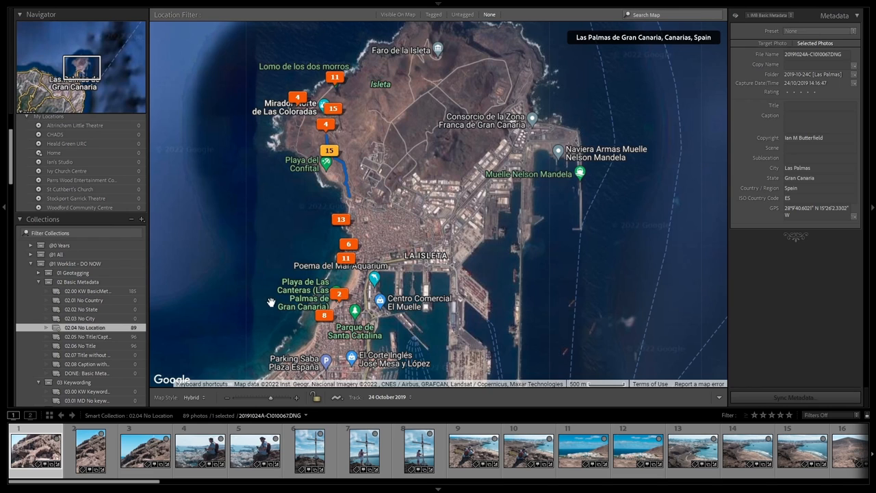
pyautogui.moveTo(304, 322)
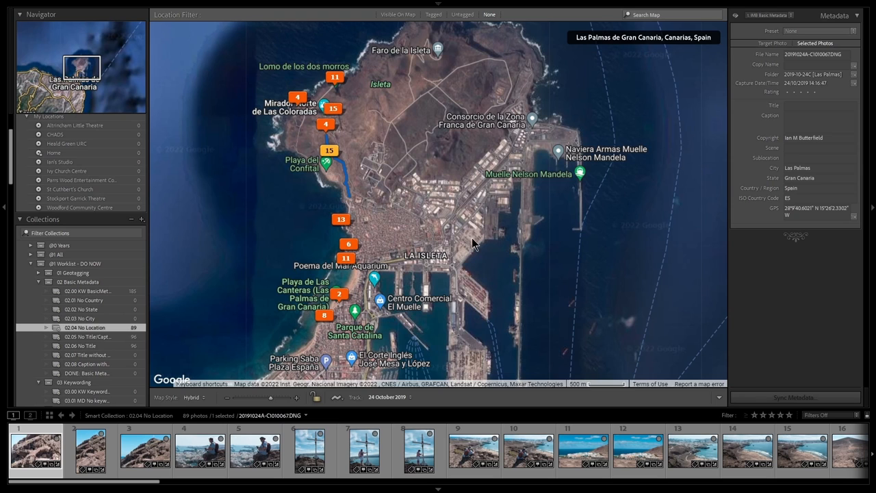
pyautogui.scroll(3)
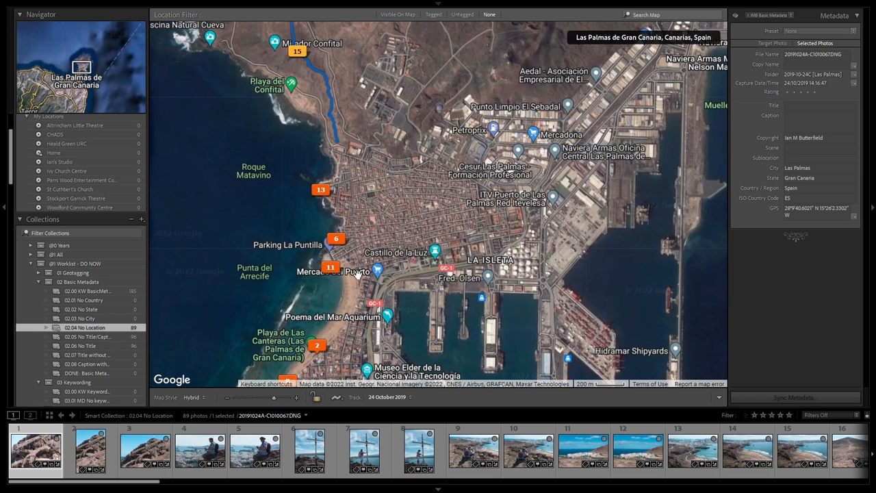
pyautogui.moveTo(348, 302)
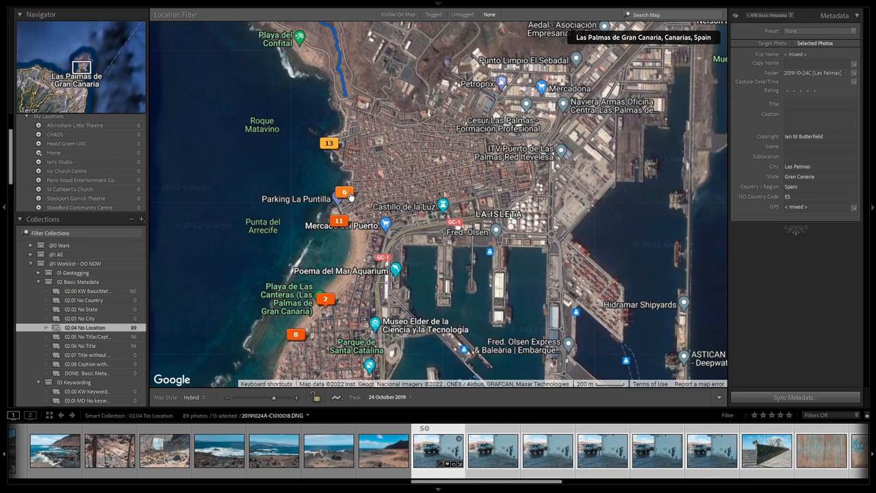
pyautogui.click(339, 220)
pyautogui.write('Playa de Las Canteras')
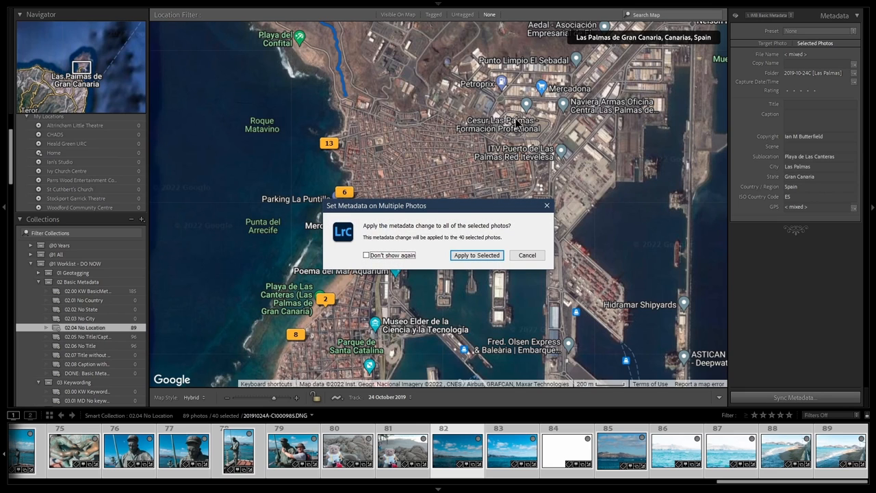
pyautogui.click(477, 255)
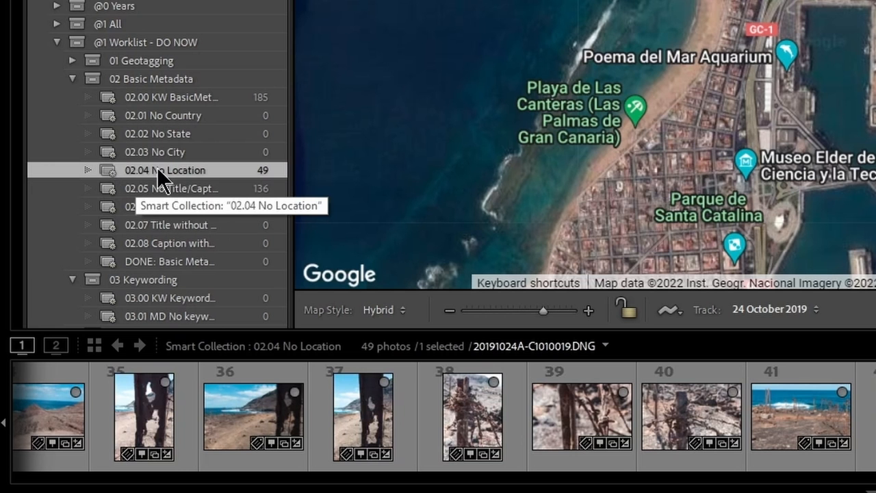
pyautogui.moveTo(188, 185)
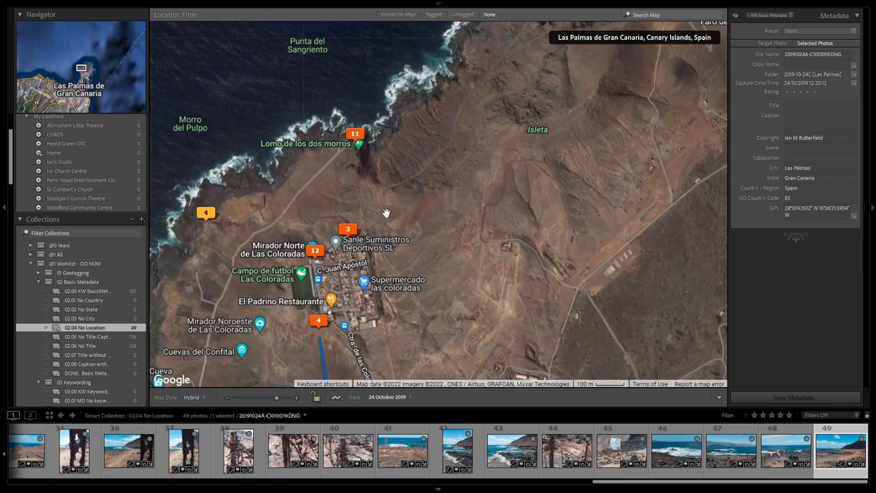
# Give 15 photos on the northern headland trail Sublocation 'Mirador Confital'
pyautogui.moveTo(386, 212); pyautogui.dragTo(488, 187)
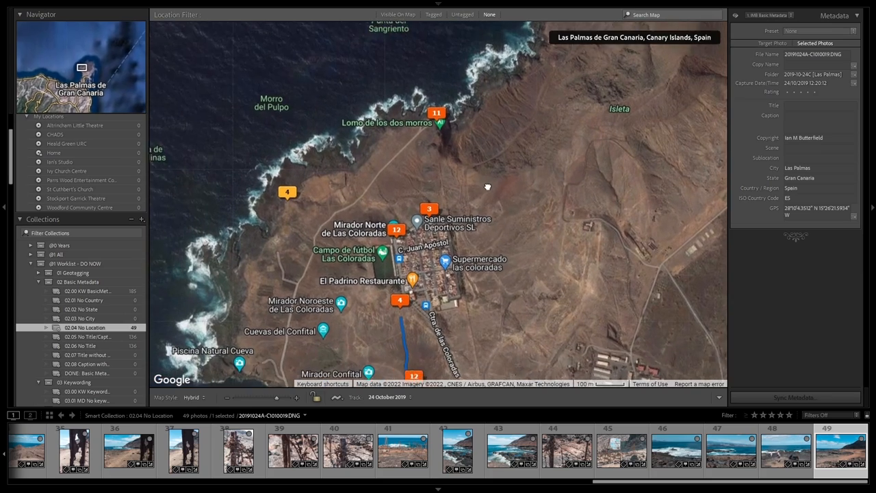
pyautogui.scroll(-3)
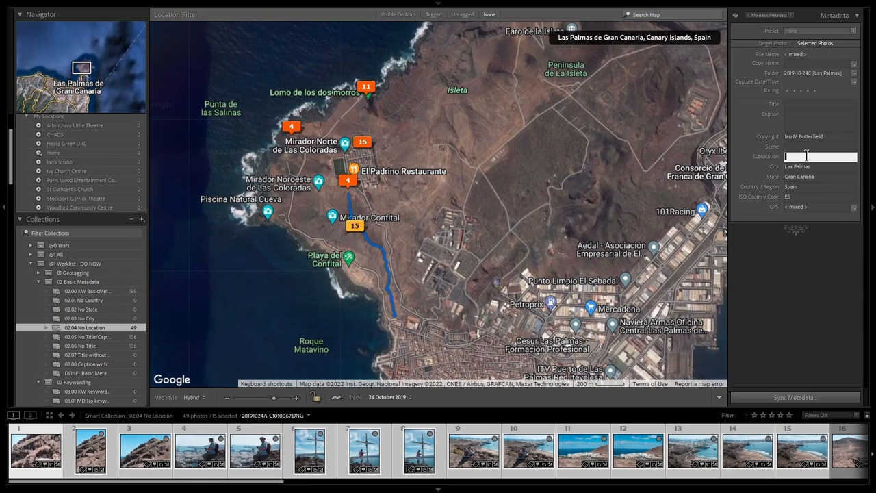
pyautogui.write('Mira')
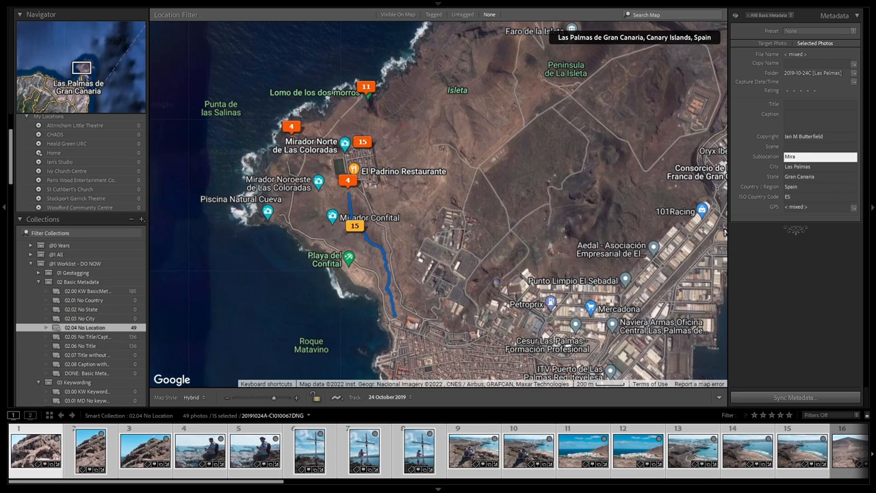
pyautogui.write('Mirador Confital')
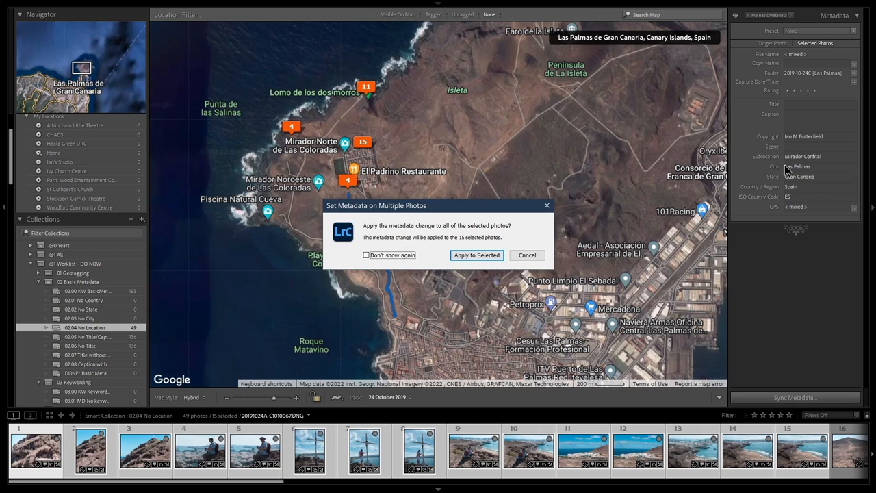
pyautogui.click(476, 255)
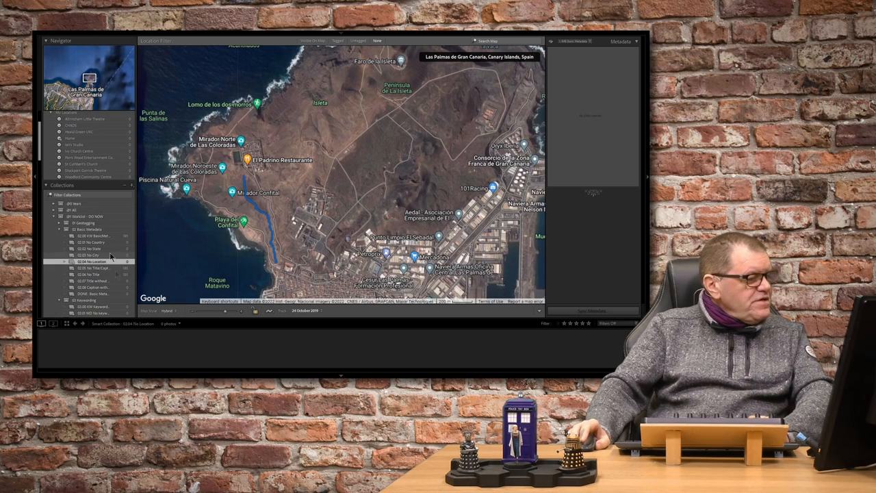
pyautogui.click(95, 267)
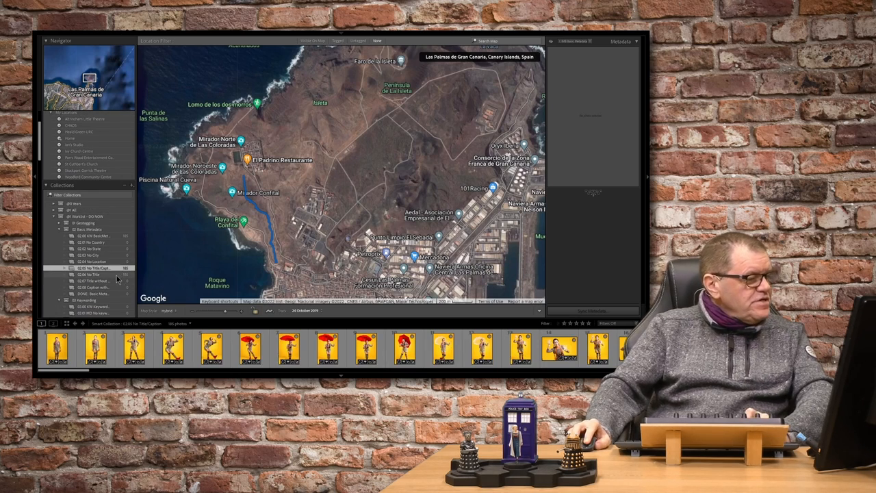
pyautogui.moveTo(102, 281)
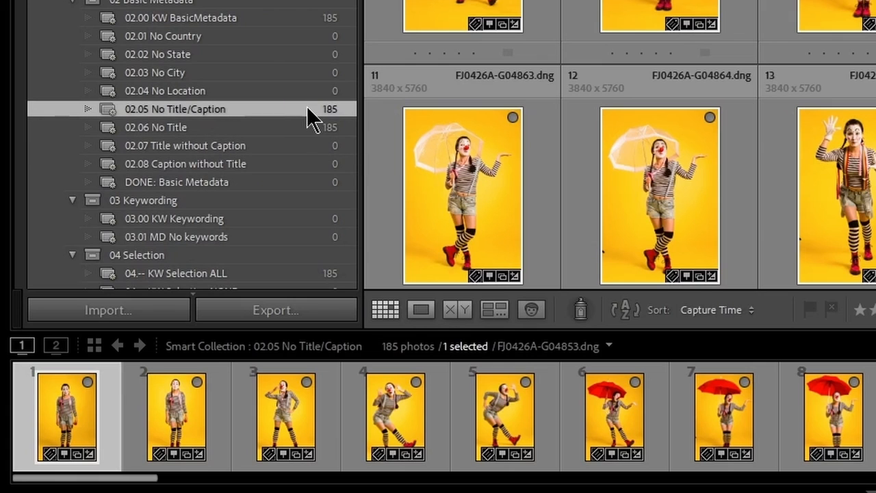
pyautogui.moveTo(309, 122)
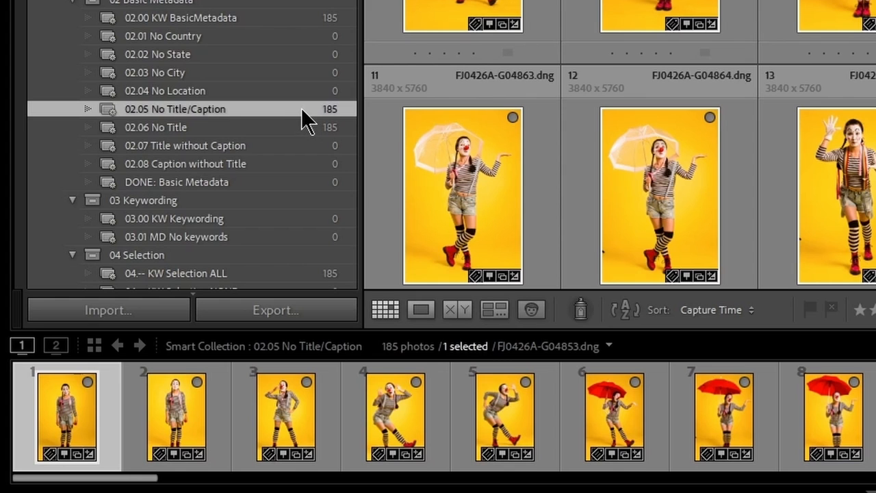
pyautogui.click(156, 127)
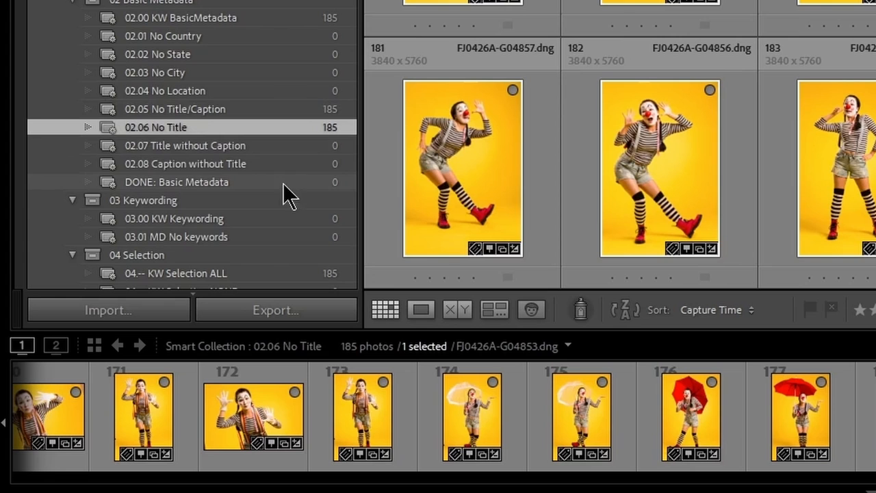
pyautogui.moveTo(185, 178)
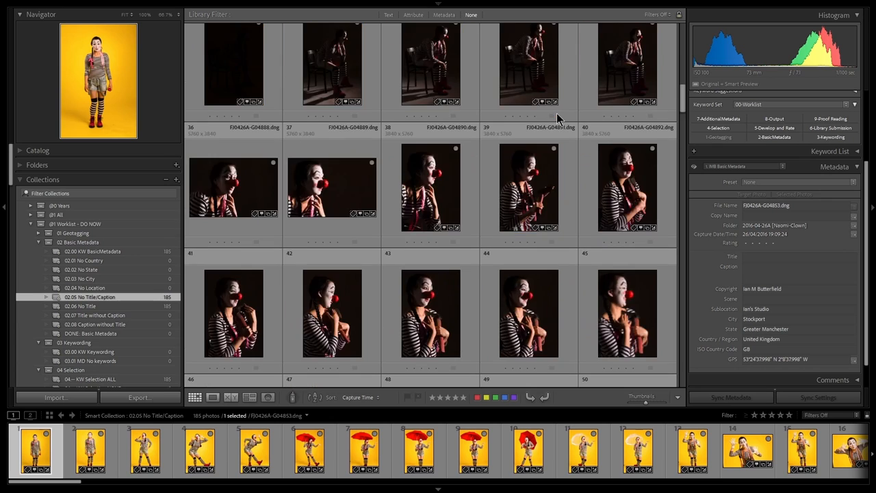
# Give the 96 selected clown studio photos one shared title describing the clown at the studio
pyautogui.scroll(-3)
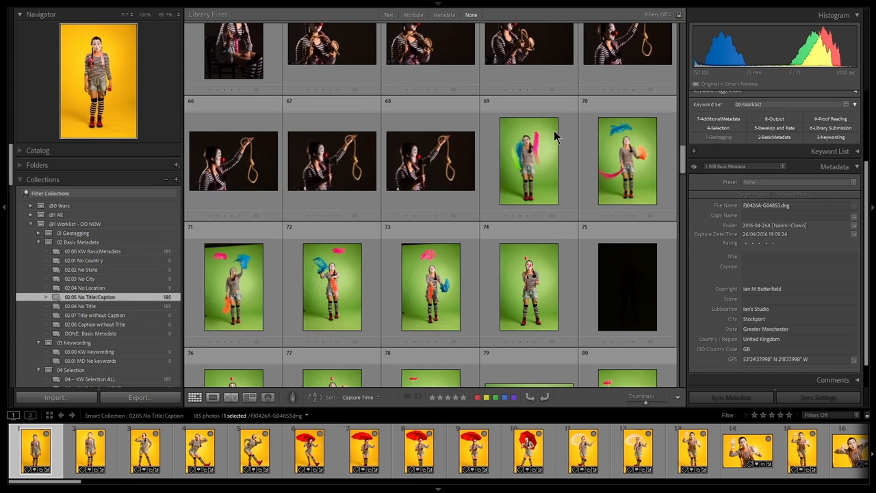
pyautogui.scroll(-3)
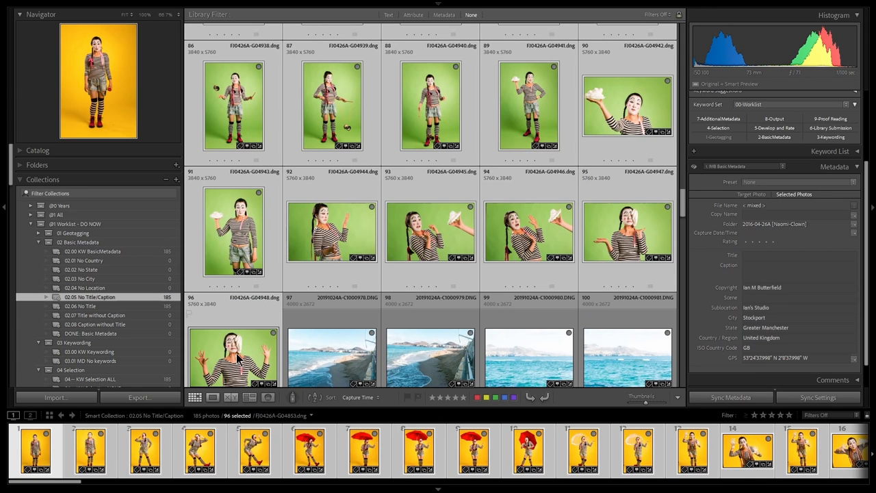
pyautogui.click(799, 254)
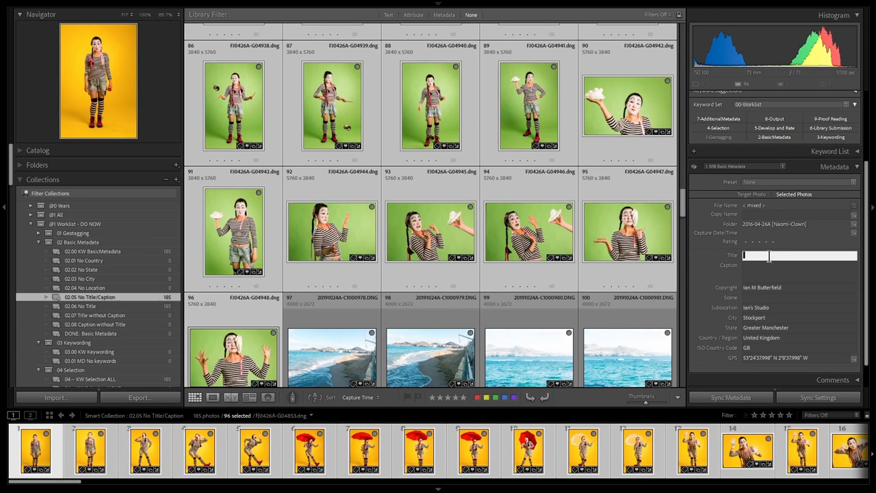
pyautogui.write("Clown Naomi at Ian's Studio")
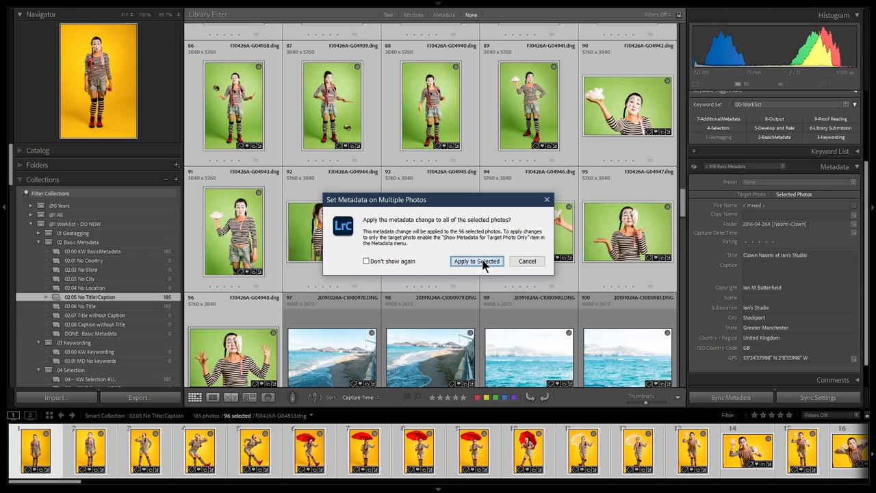
pyautogui.click(476, 260)
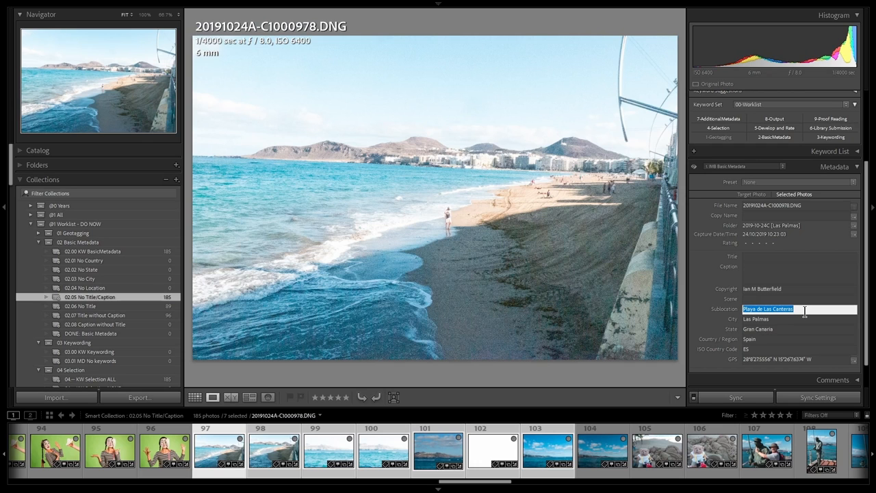
# Title the beach photos 'Playa de Las Canteras' and apply a recent title to two more
pyautogui.click(799, 256)
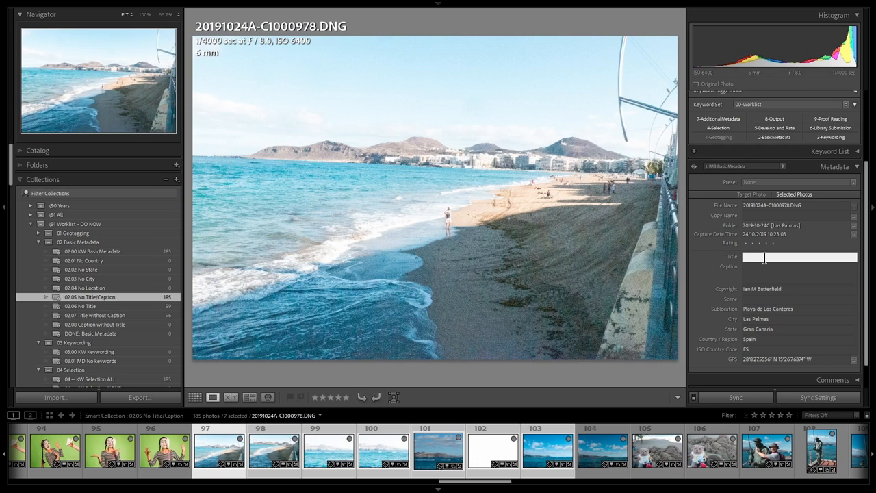
pyautogui.write('Playa de Las Canteras')
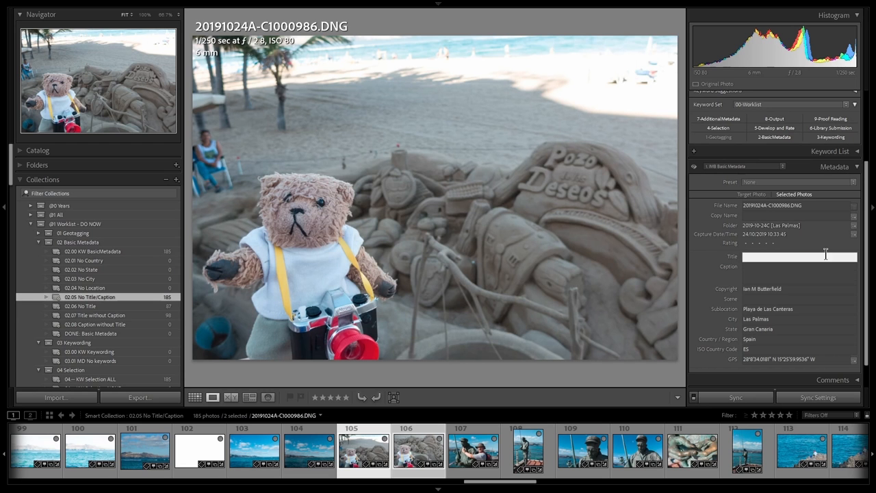
pyautogui.write('Playa de Las Canteras')
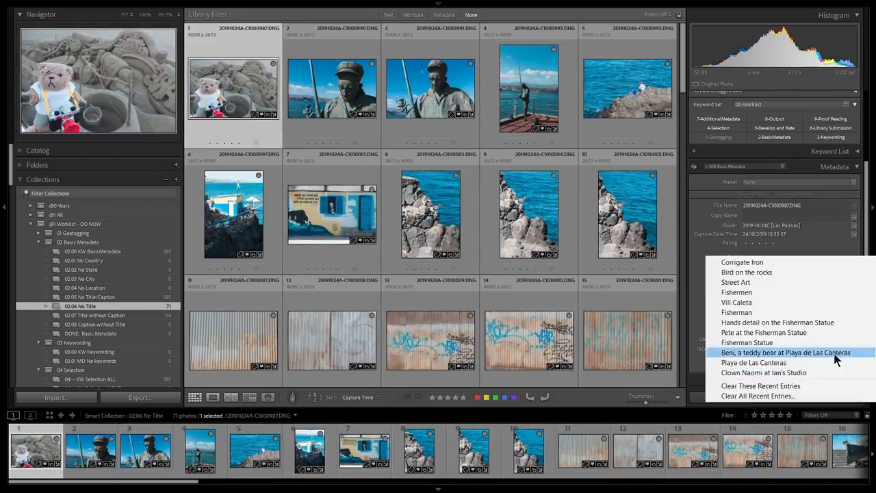
pyautogui.click(785, 352)
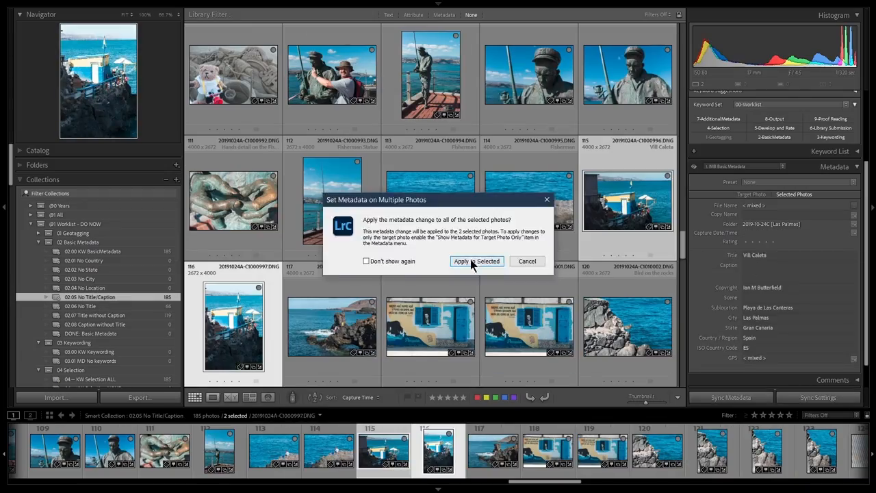
pyautogui.click(477, 261)
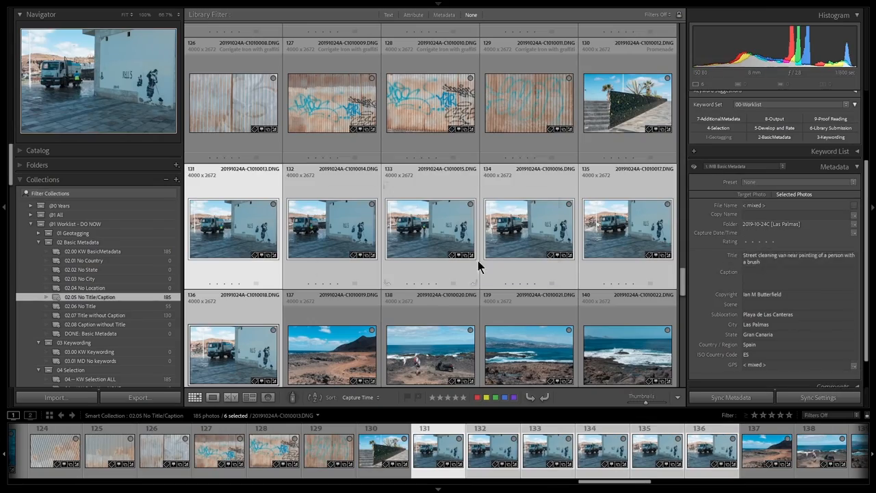
pyautogui.scroll(-3)
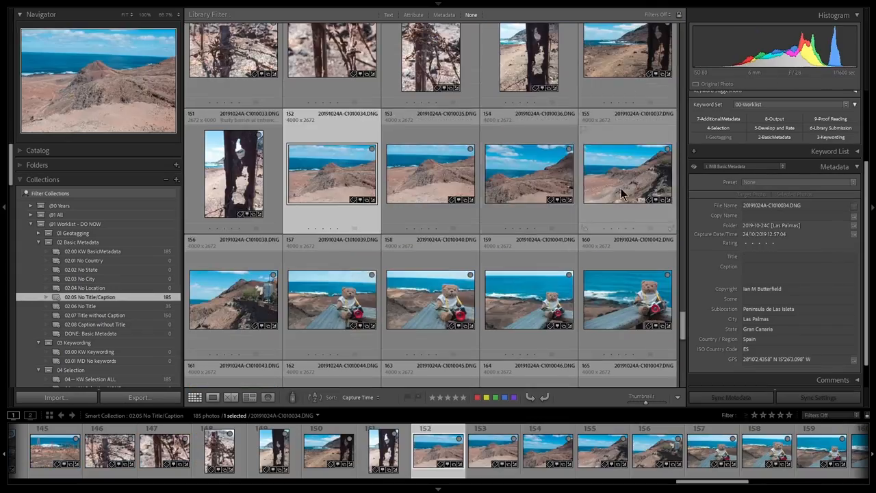
pyautogui.scroll(-3)
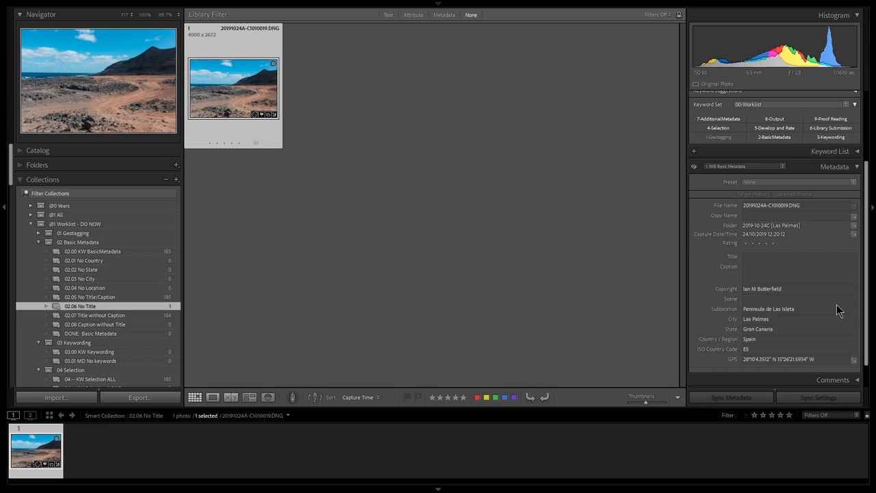
# Title the last untitled landscape photo as a footpath on the Peninsula
pyautogui.click(799, 256)
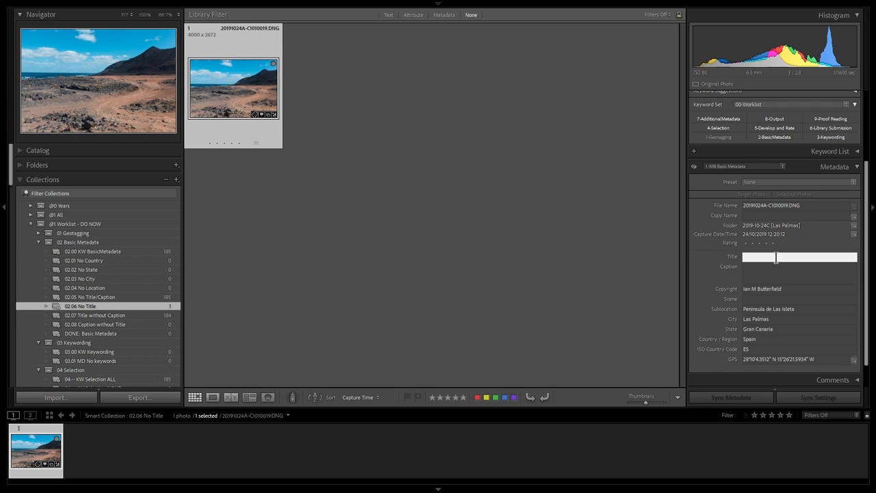
pyautogui.write('Footpath on')
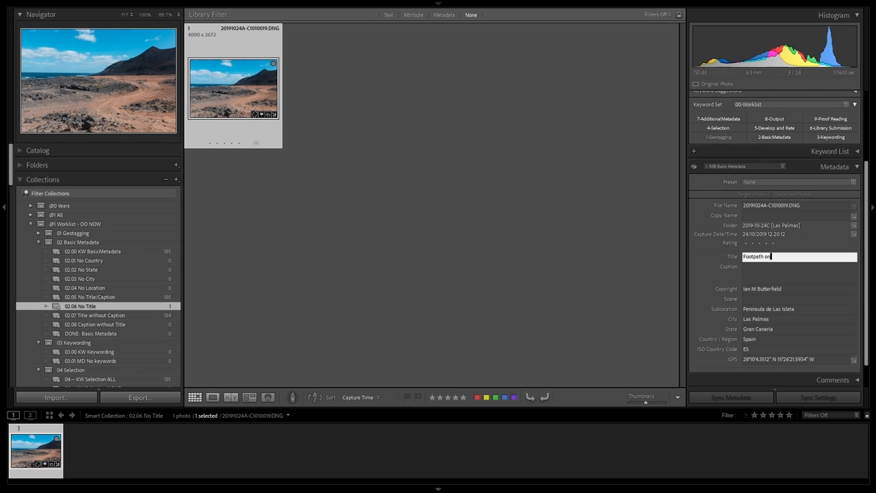
pyautogui.write('Peninsula')
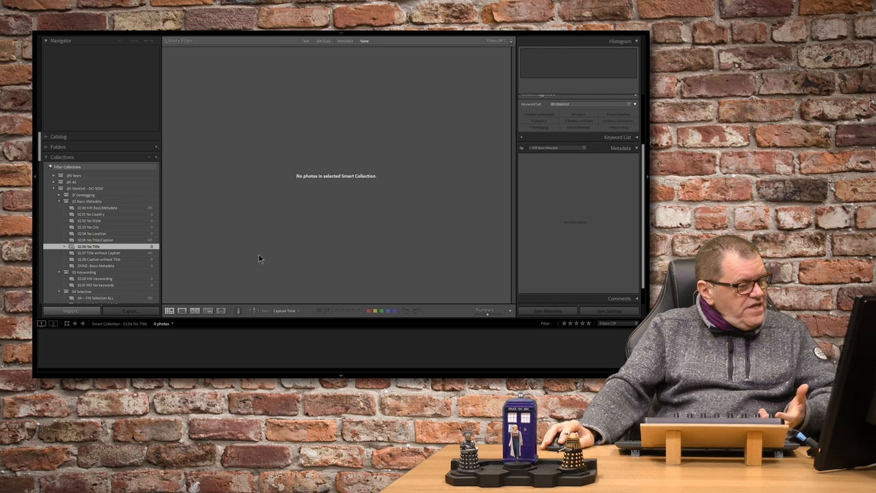
pyautogui.moveTo(99, 253)
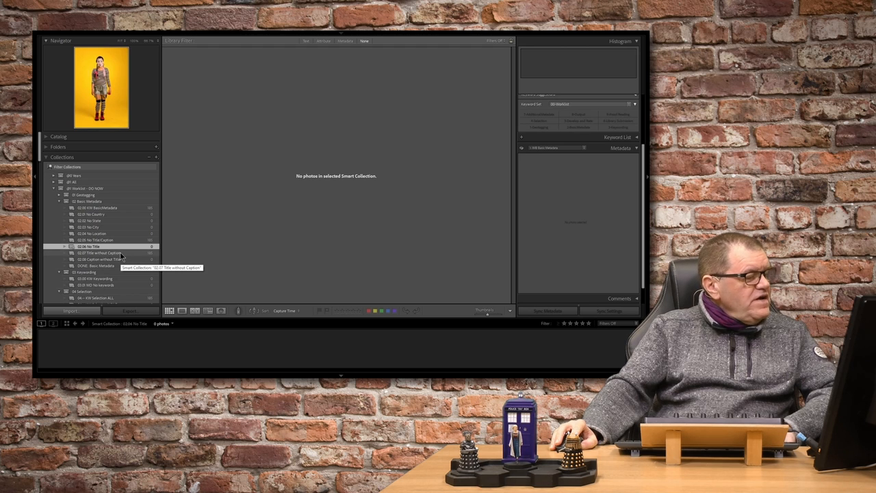
# Browse 02.07 Title without Caption and pick green-background clown photos to retitle
pyautogui.click(100, 253)
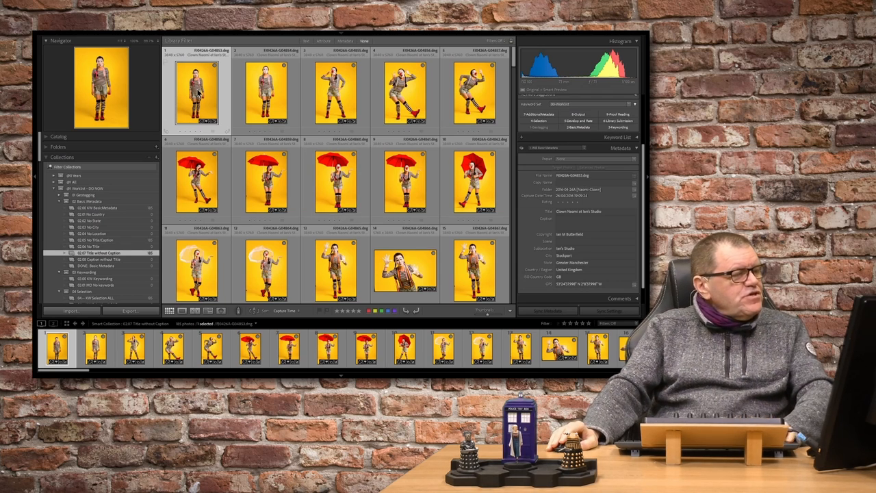
pyautogui.scroll(-3)
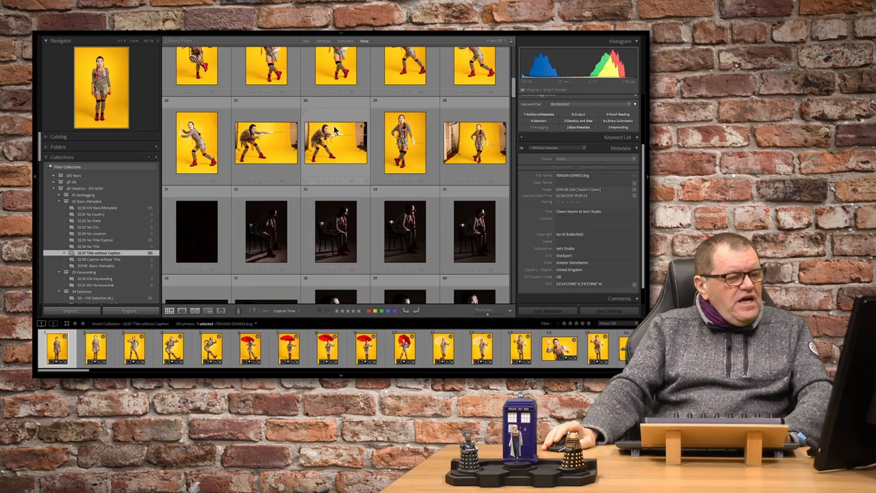
pyautogui.scroll(-3)
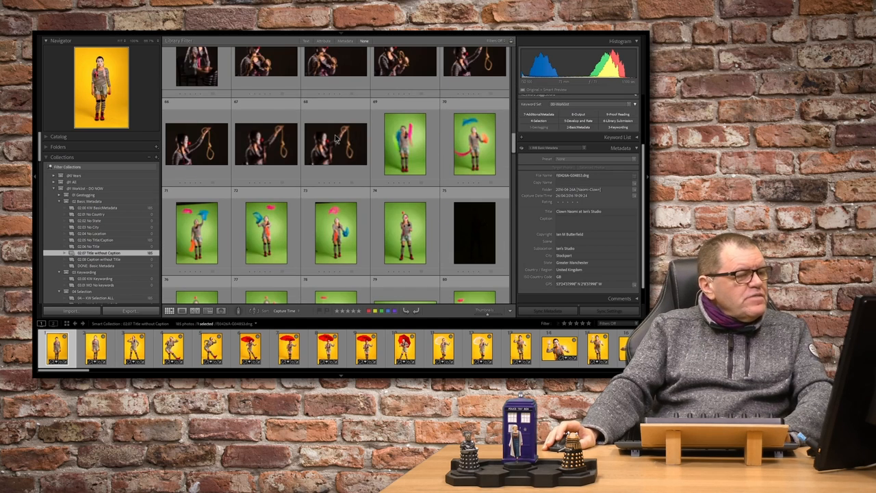
pyautogui.click(404, 144)
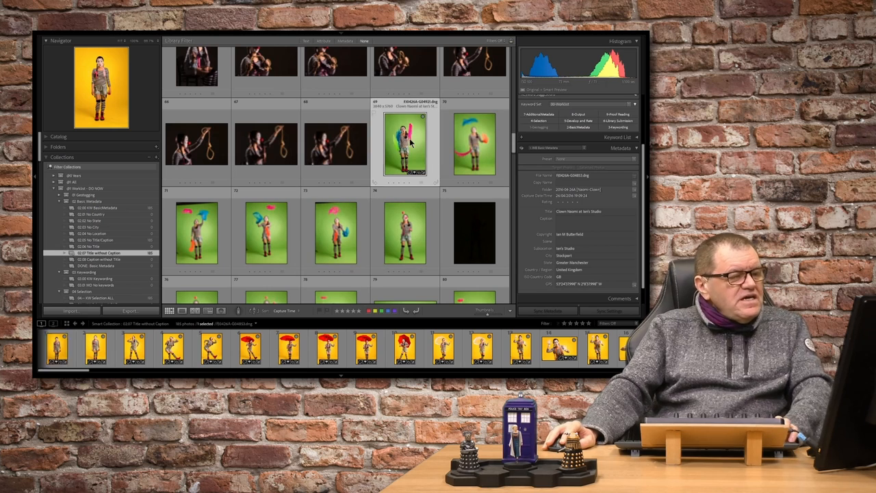
pyautogui.scroll(-3)
pyautogui.write(' spins plates')
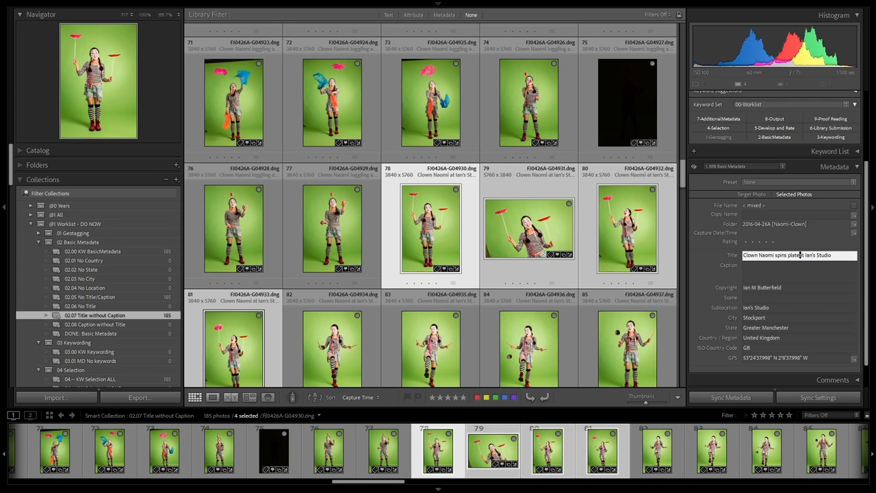
pyautogui.scroll(-3)
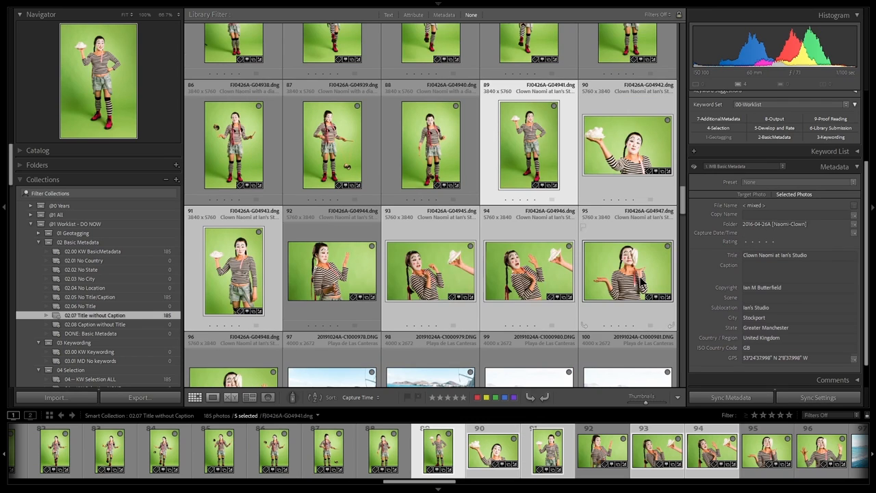
pyautogui.scroll(-3)
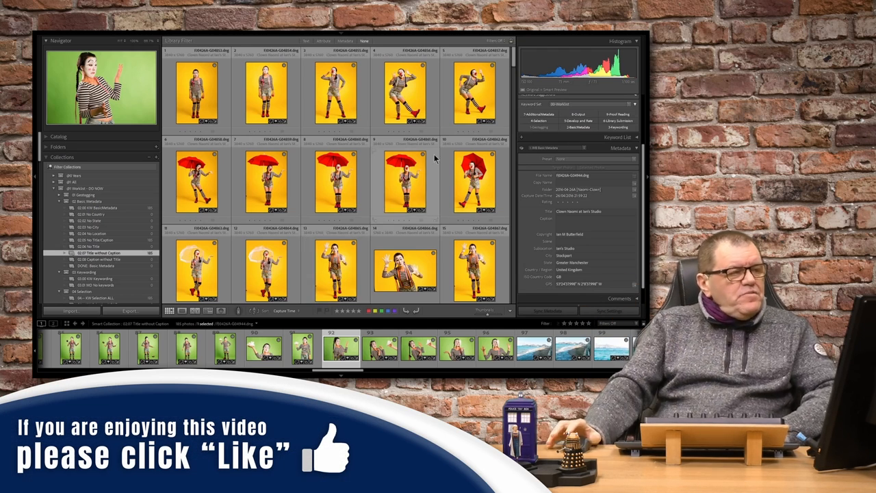
pyautogui.scroll(-3)
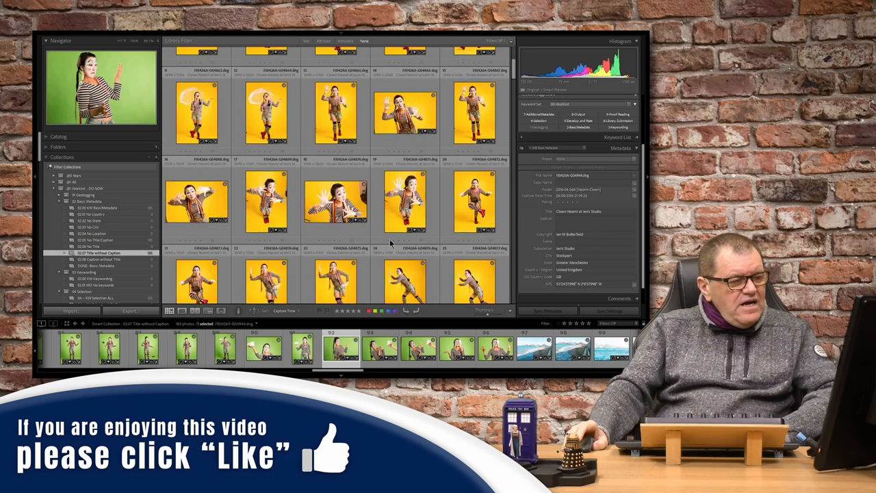
pyautogui.scroll(-3)
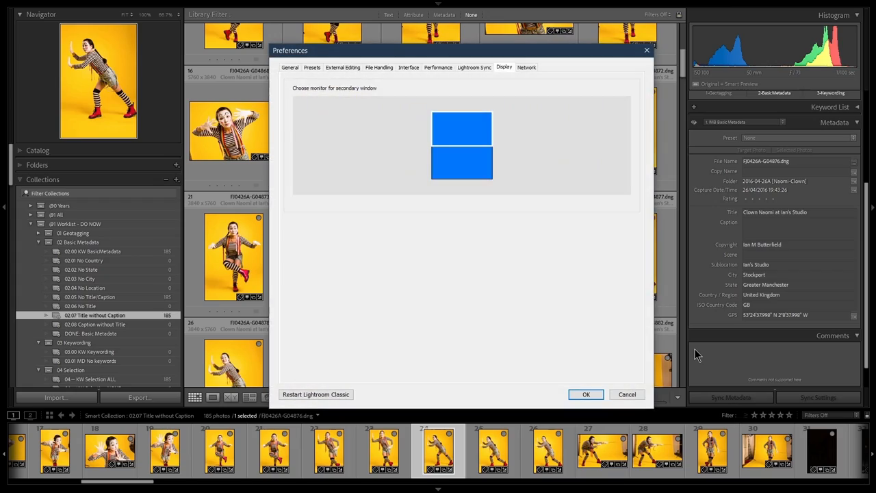
pyautogui.click(626, 394)
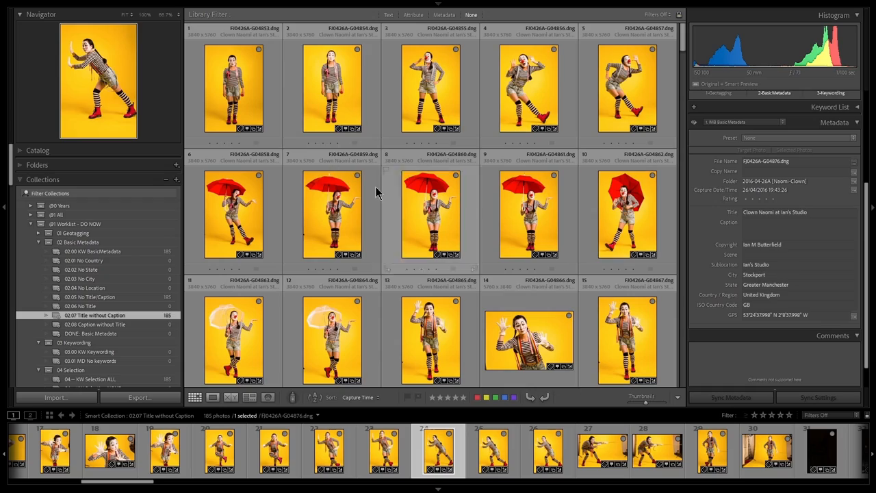
# Review the 96 clown photos in DONE: Basic Metadata, then show 02.07 Title without Caption
pyautogui.scroll(-3)
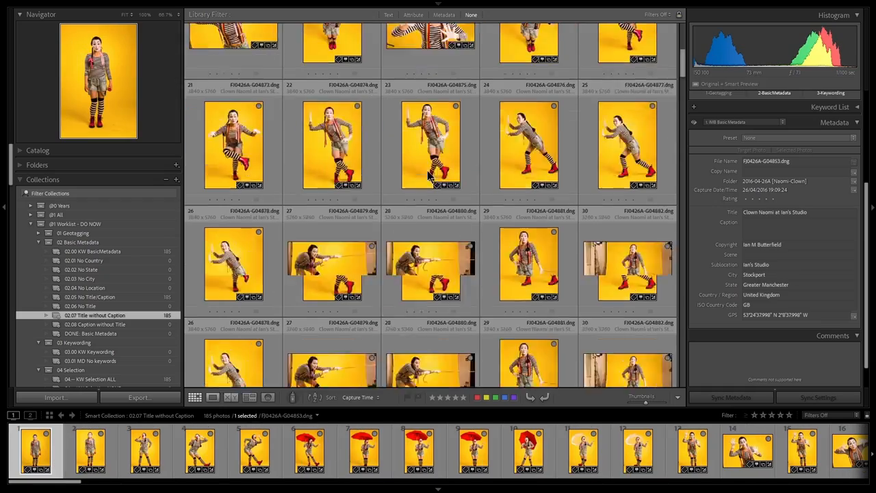
pyautogui.scroll(-3)
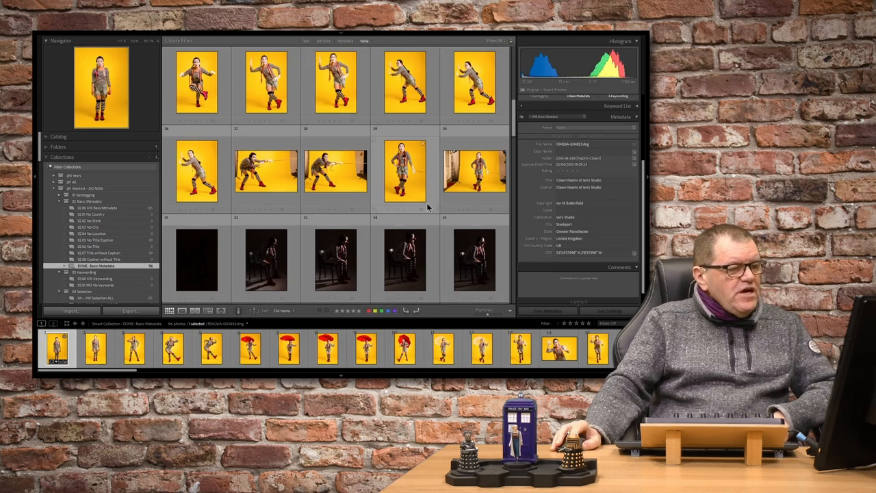
pyautogui.scroll(-3)
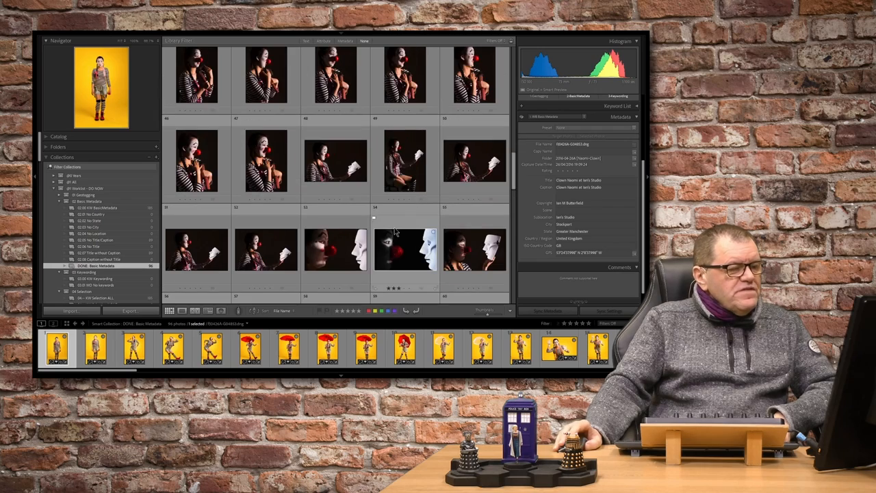
pyautogui.scroll(-3)
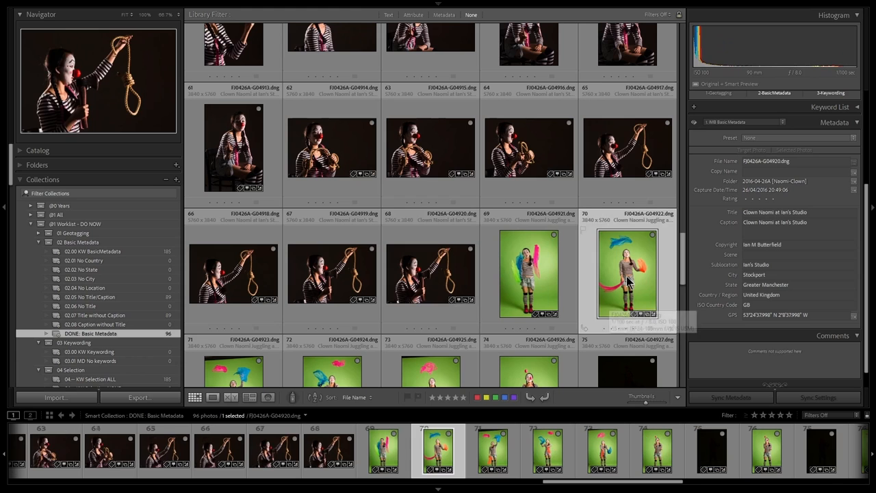
pyautogui.scroll(-3)
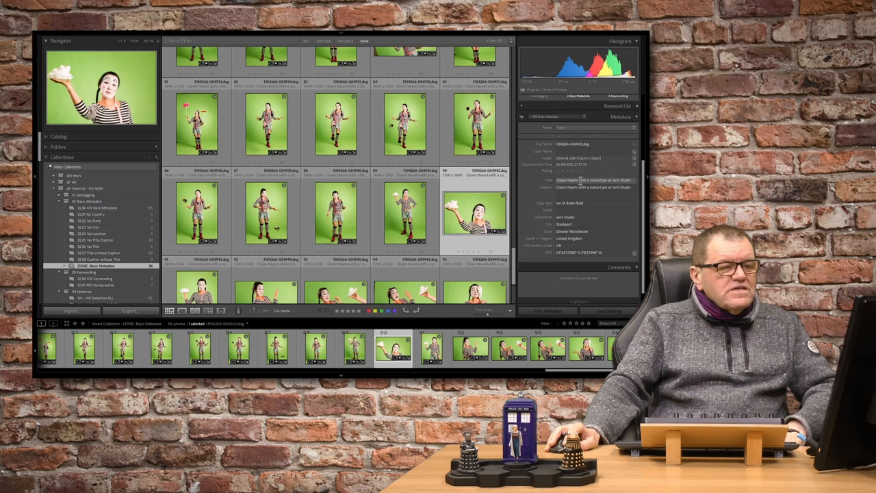
pyautogui.scroll(-3)
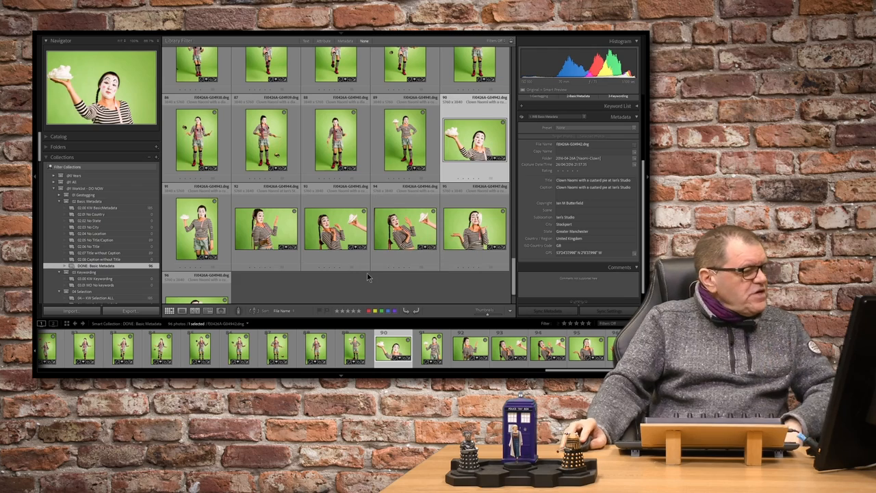
pyautogui.click(99, 253)
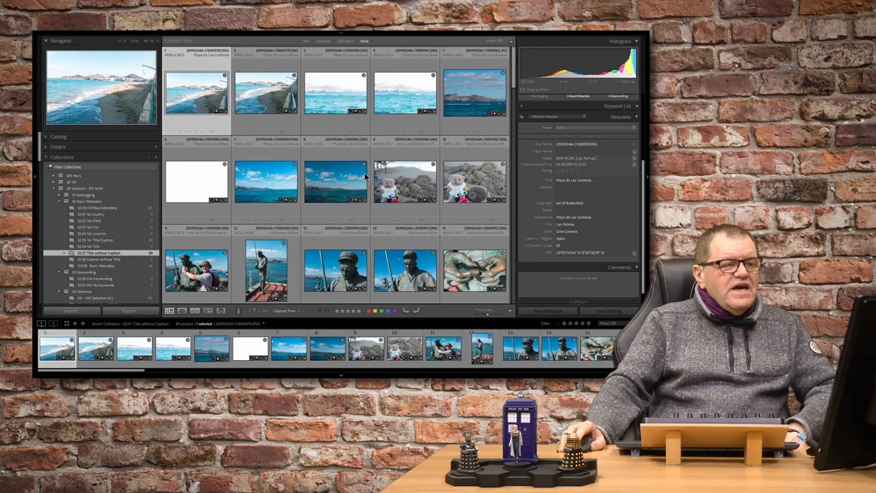
# Select the Fisherman Statue photo and build its caption from title, sublocation, city, state and country
pyautogui.scroll(-3)
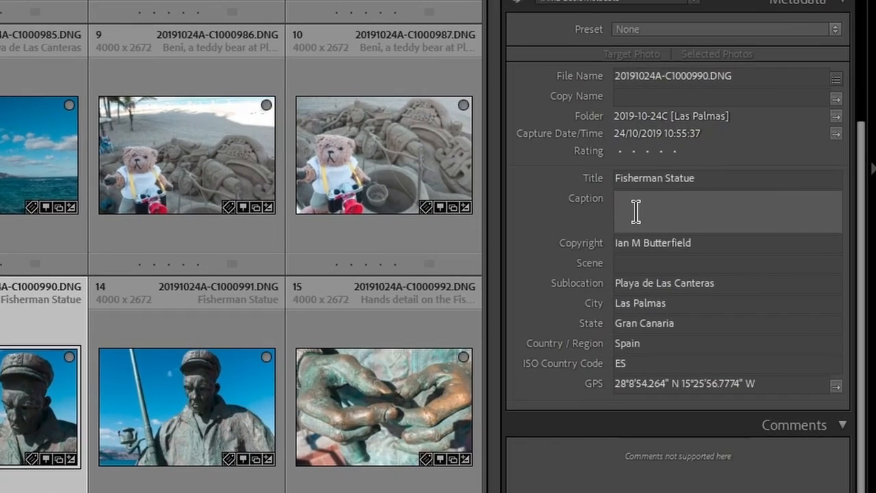
pyautogui.moveTo(637, 220)
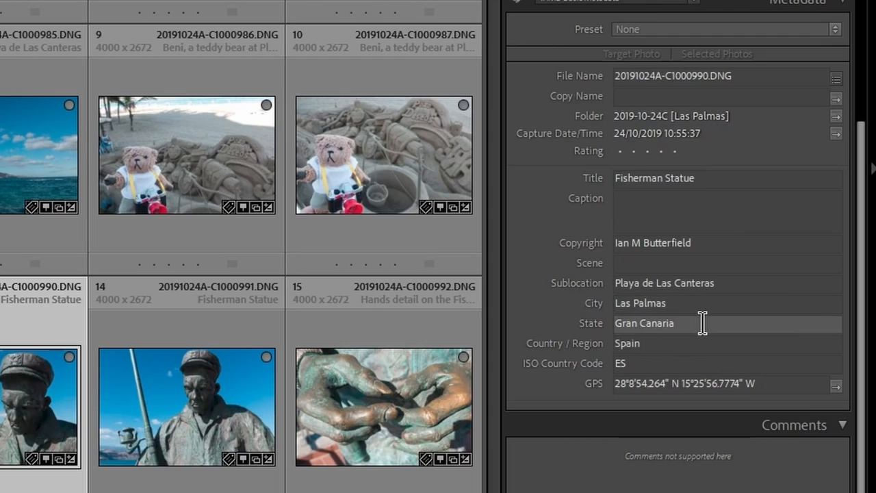
pyautogui.click(698, 343)
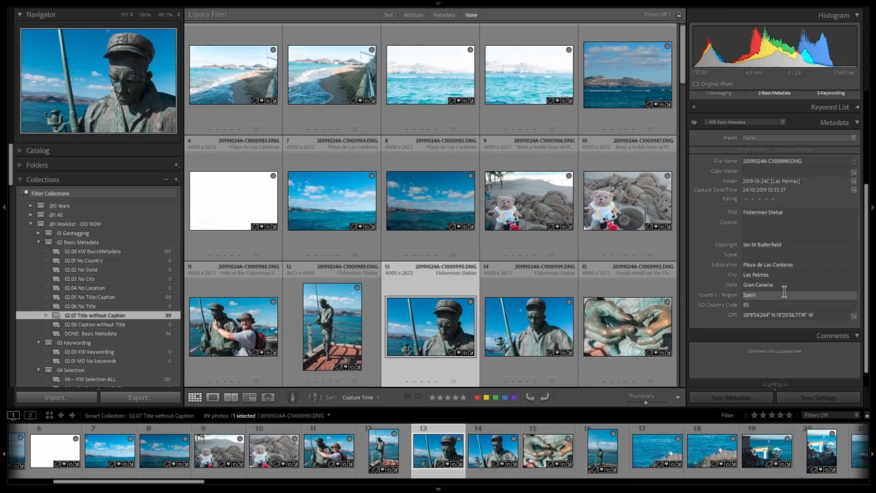
pyautogui.moveTo(332, 75)
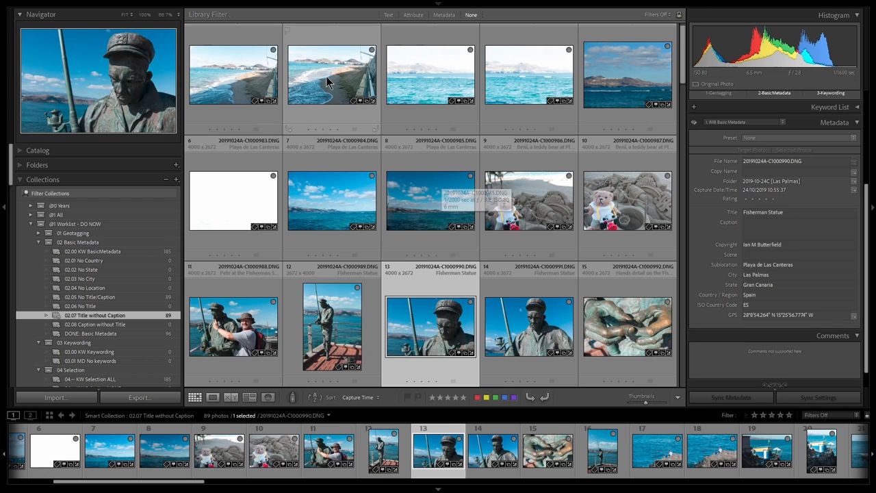
pyautogui.click(430, 200)
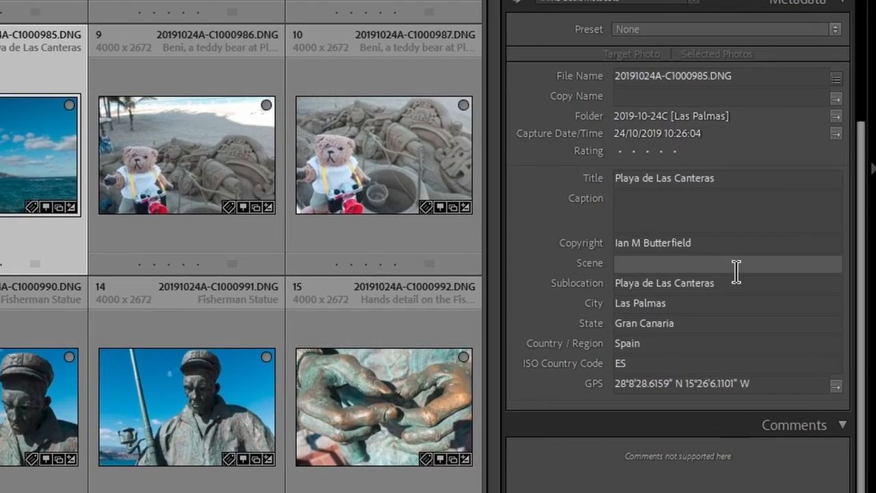
pyautogui.click(684, 302)
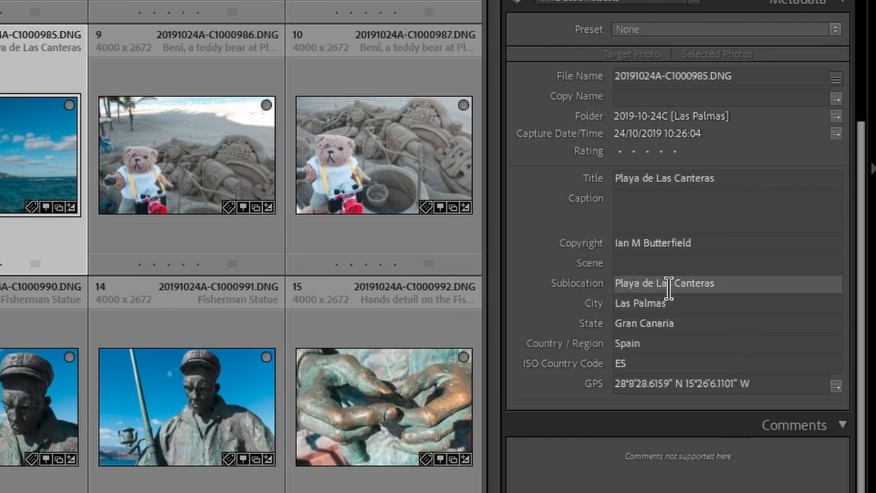
pyautogui.click(728, 211)
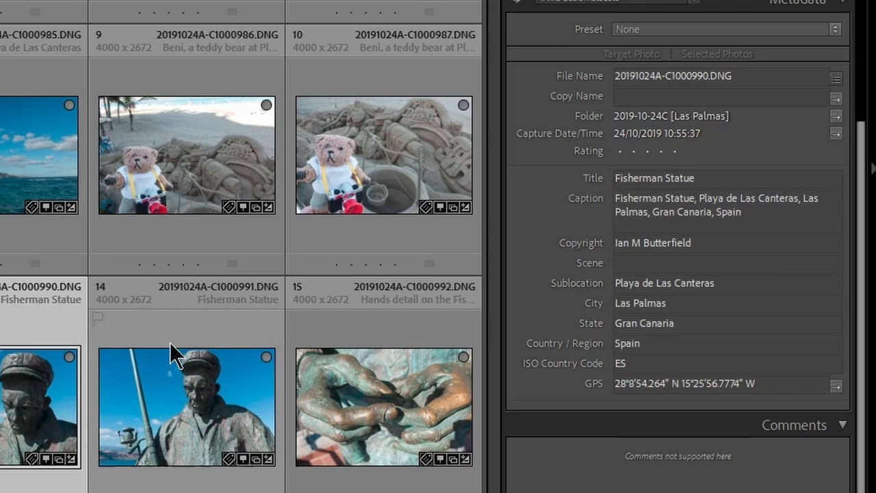
# Check the captions of the Hands detail and teddy bear viewpoint photos
pyautogui.click(382, 406)
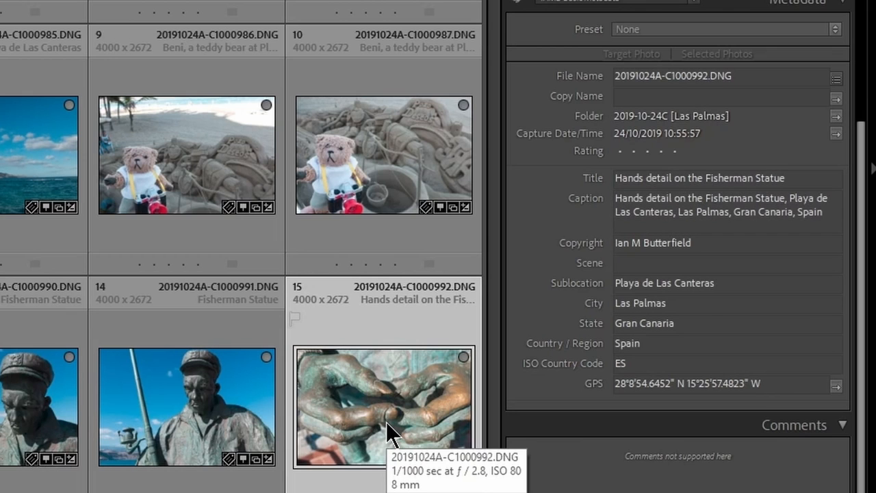
pyautogui.scroll(-3)
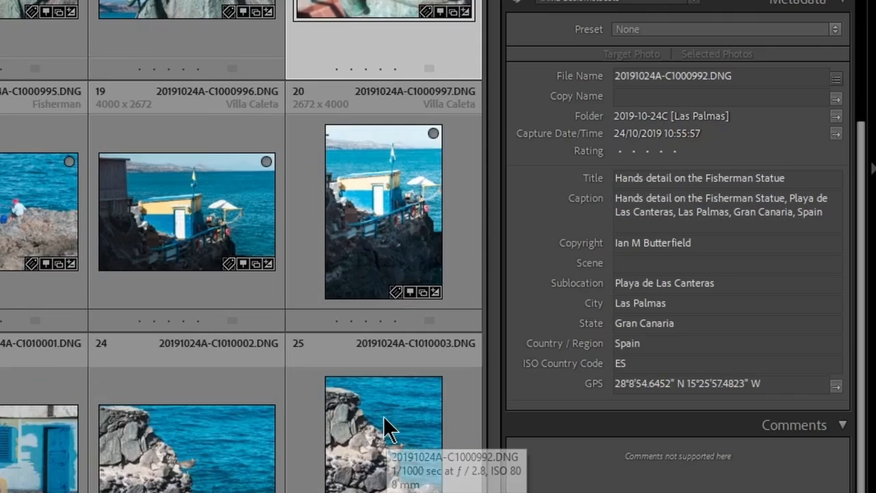
pyautogui.scroll(-3)
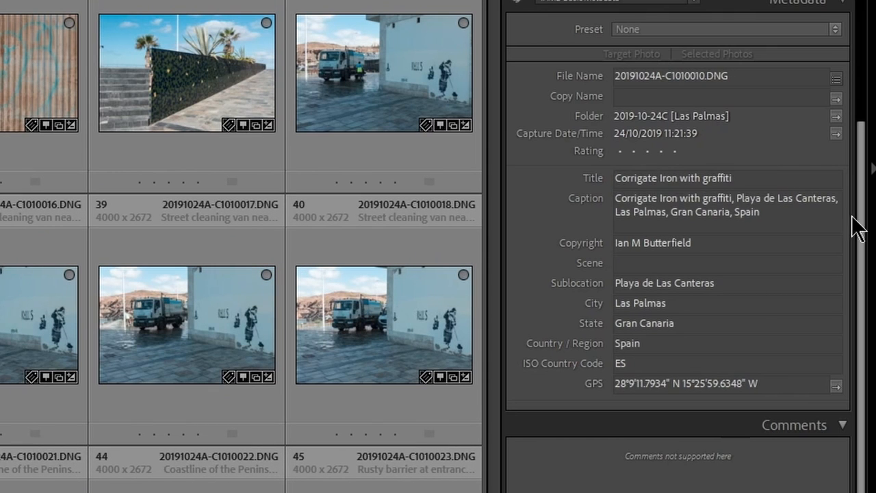
pyautogui.scroll(-3)
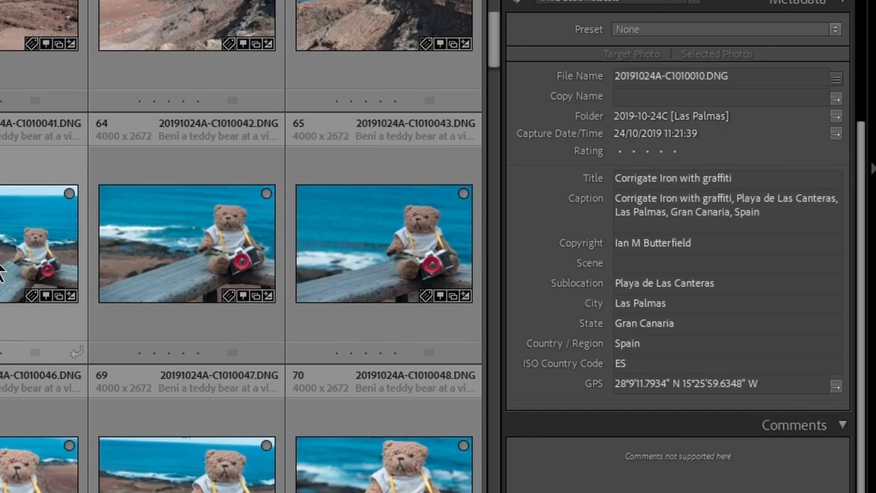
pyautogui.click(41, 243)
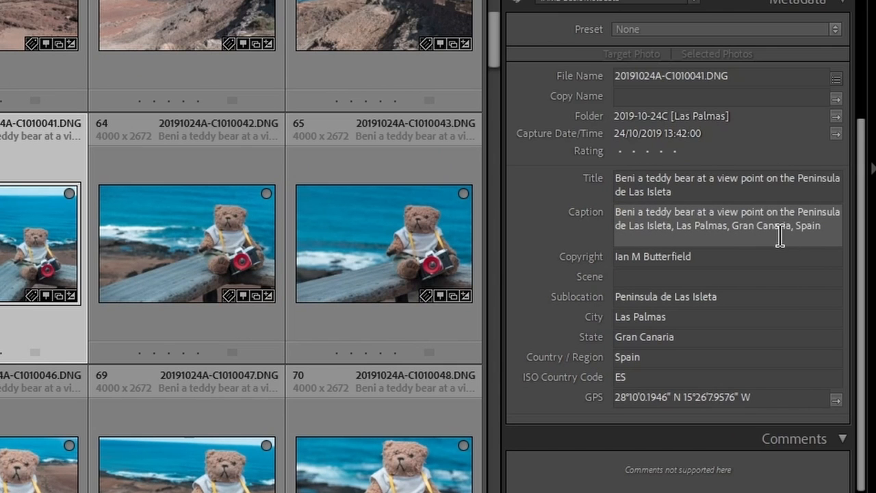
# Show the DONE: Basic Metadata smart collection with all 185 photos
pyautogui.scroll(-3)
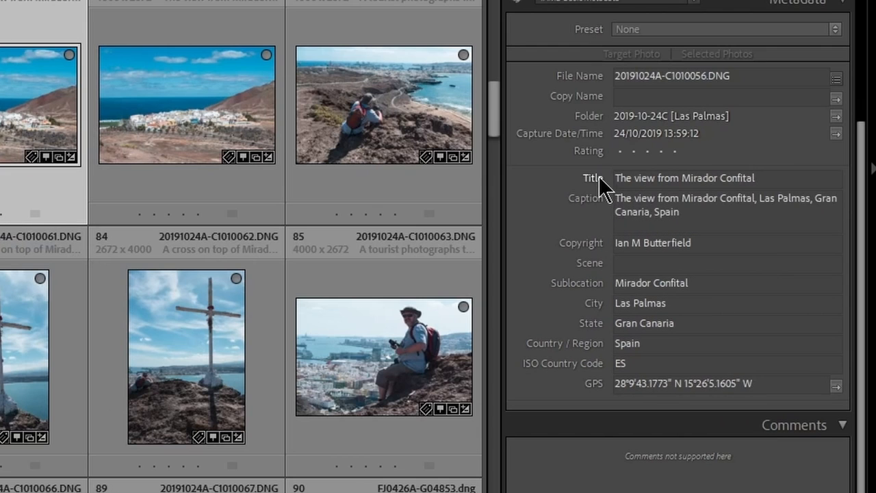
pyautogui.click(685, 177)
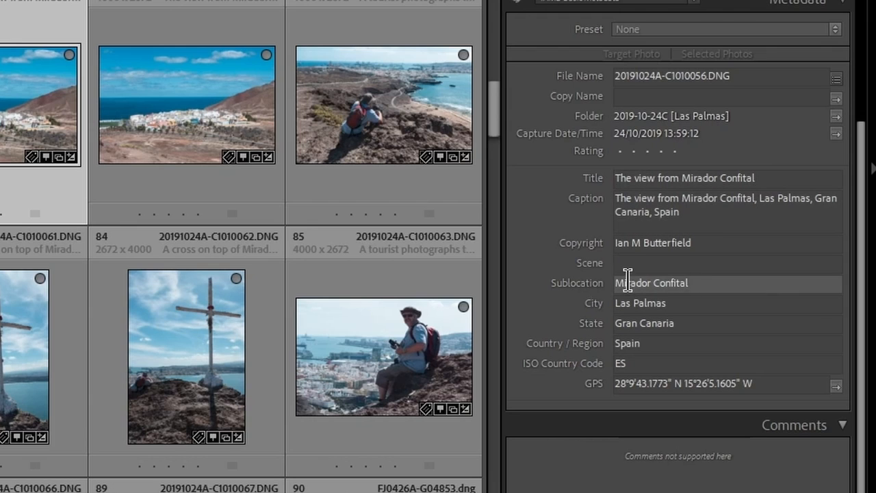
pyautogui.click(684, 178)
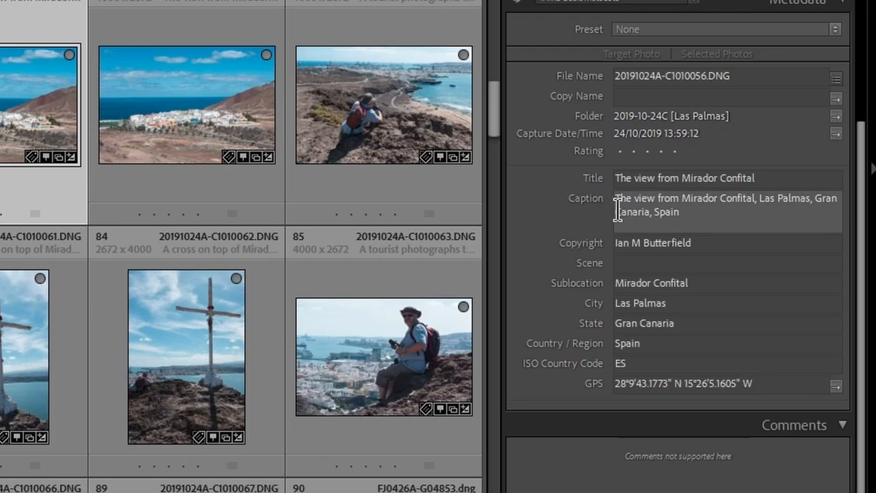
pyautogui.moveTo(711, 214)
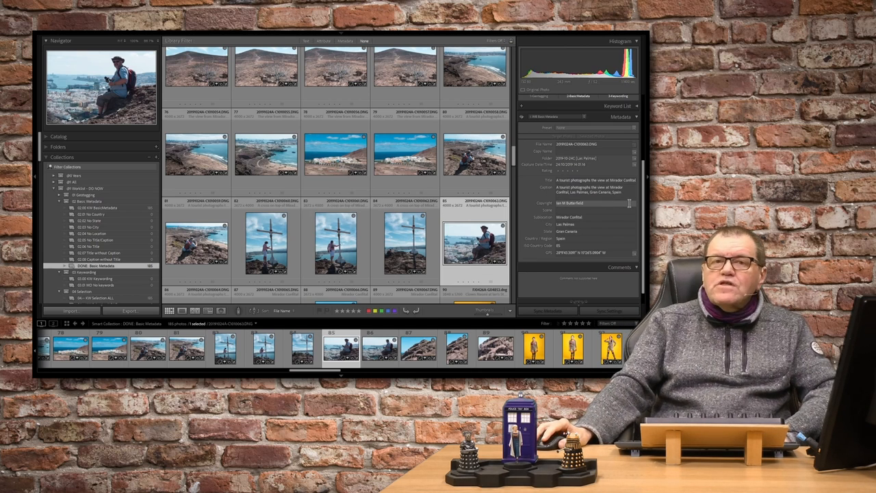
# Remove the 2-BasicMetadata keyword from all 185 photos via the Keyword Set panel
pyautogui.scroll(-3)
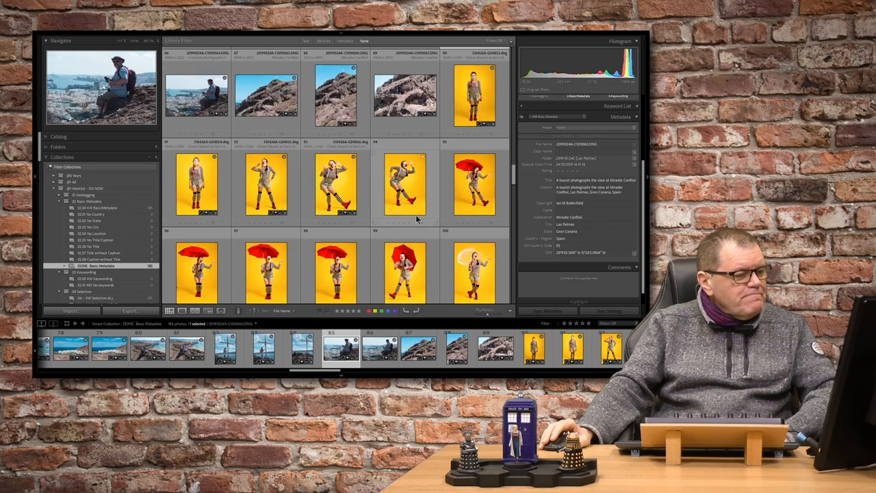
pyautogui.scroll(-3)
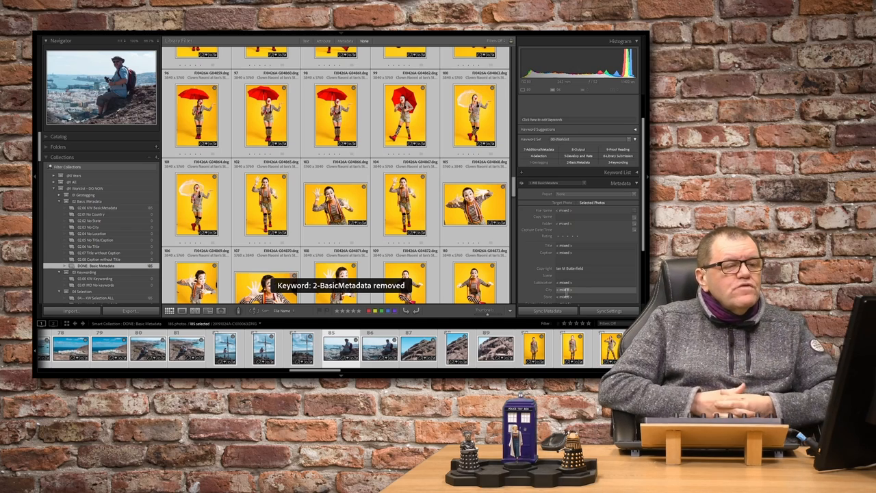
pyautogui.click(101, 266)
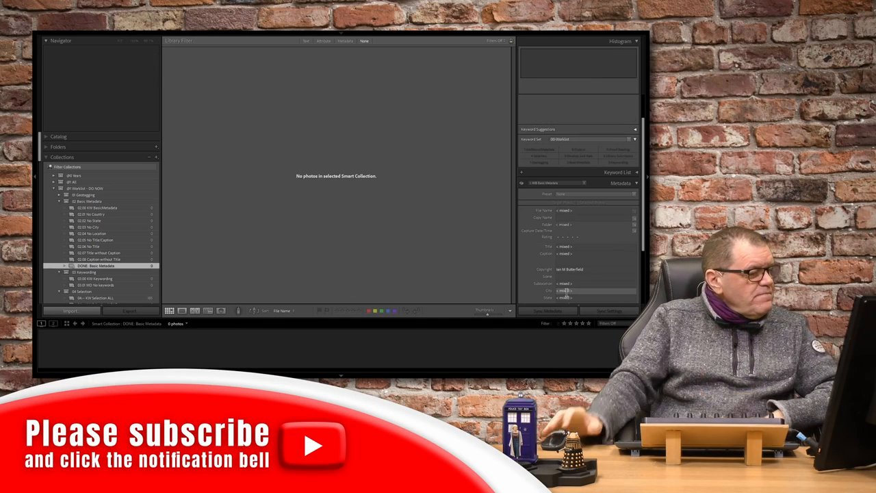